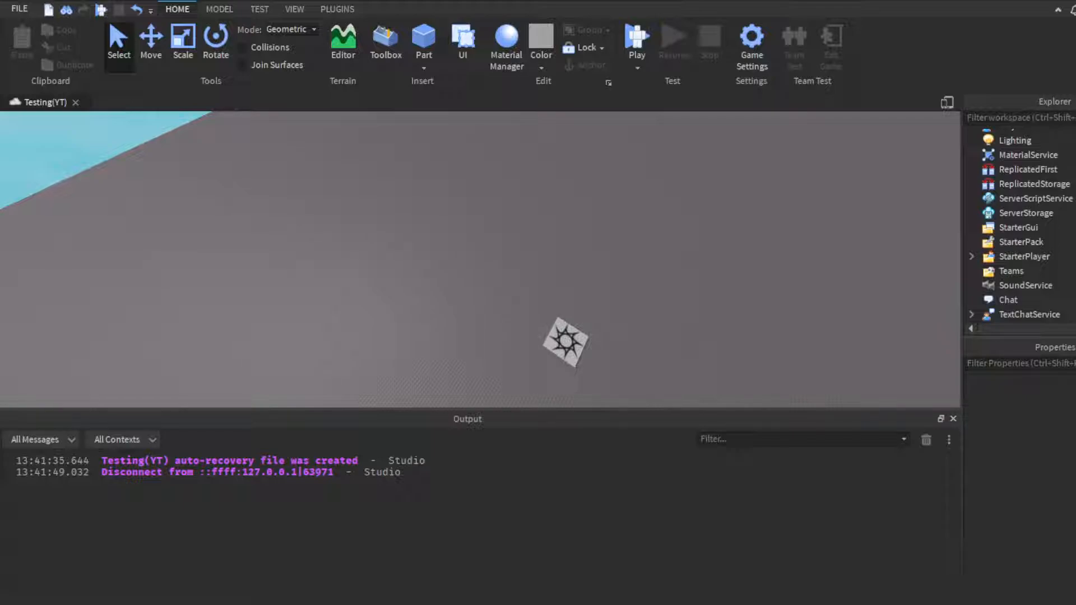
mouse_move(904, 358)
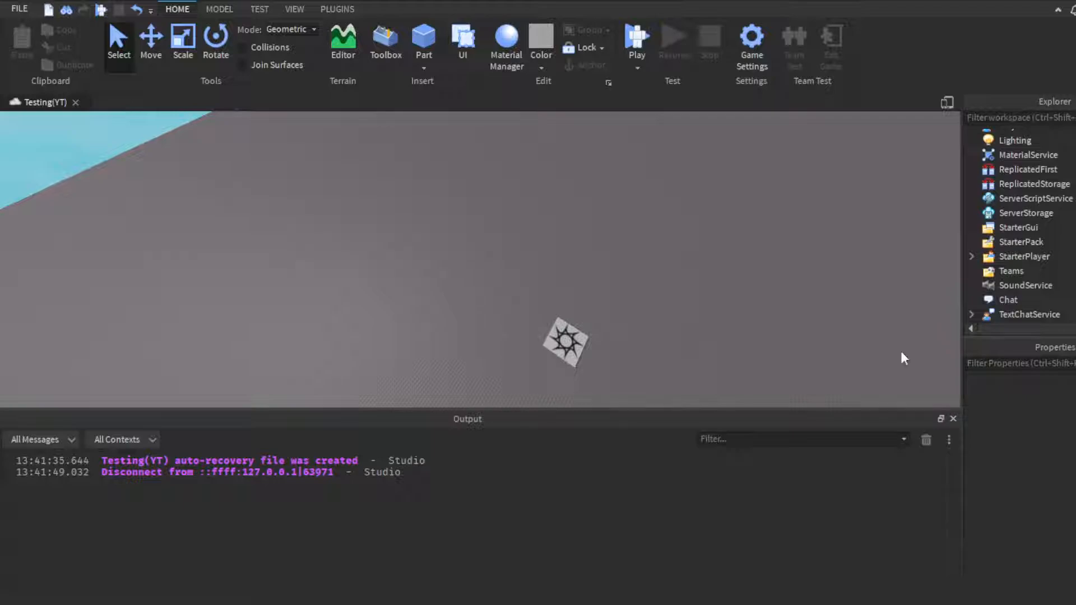
mouse_move(754, 426)
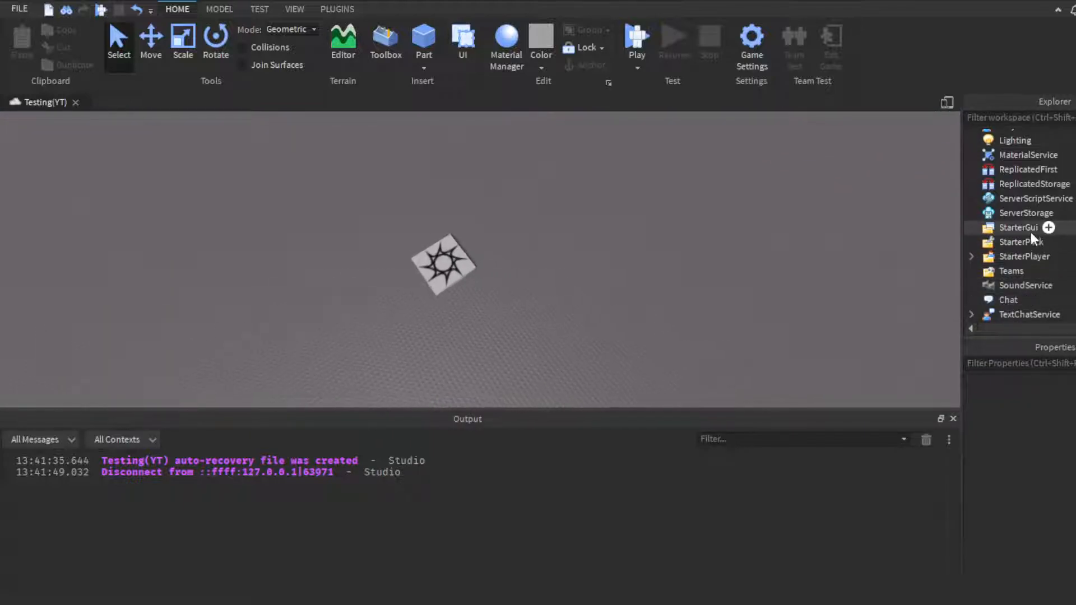
- Add a CountDownGUI screen GUI to StarterGui with a renamed CountDown frame inside
left_click(1018, 227)
type("CountDownGUI")
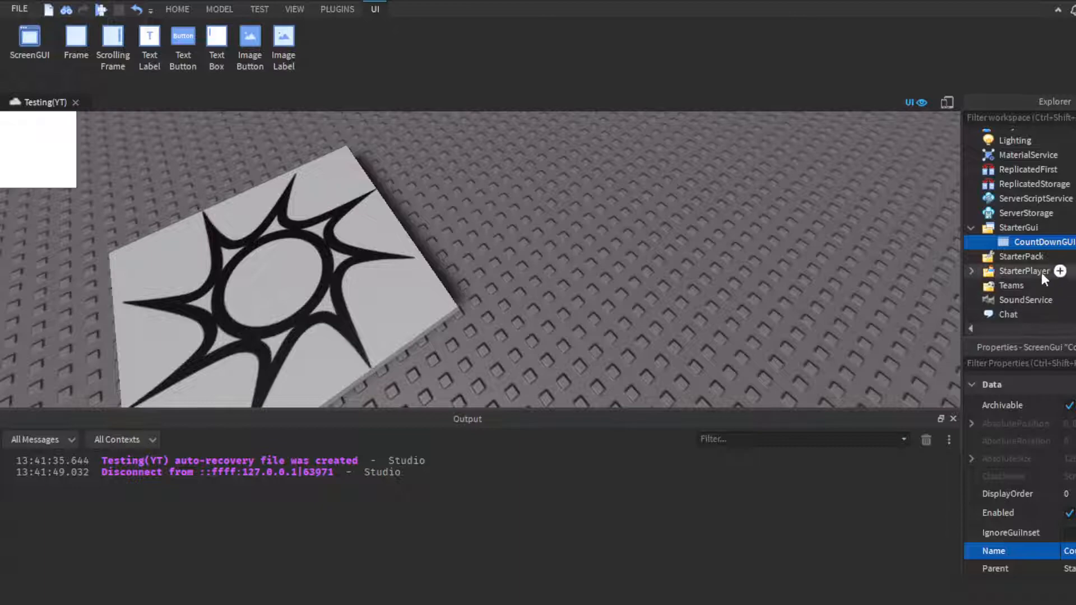
left_click(76, 38)
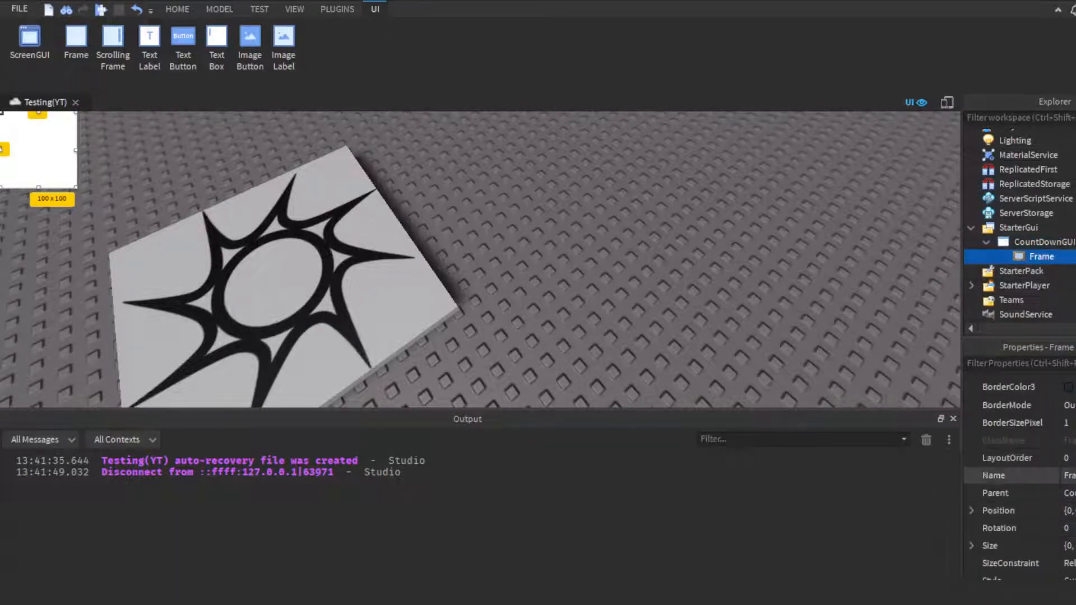
left_click(993, 475)
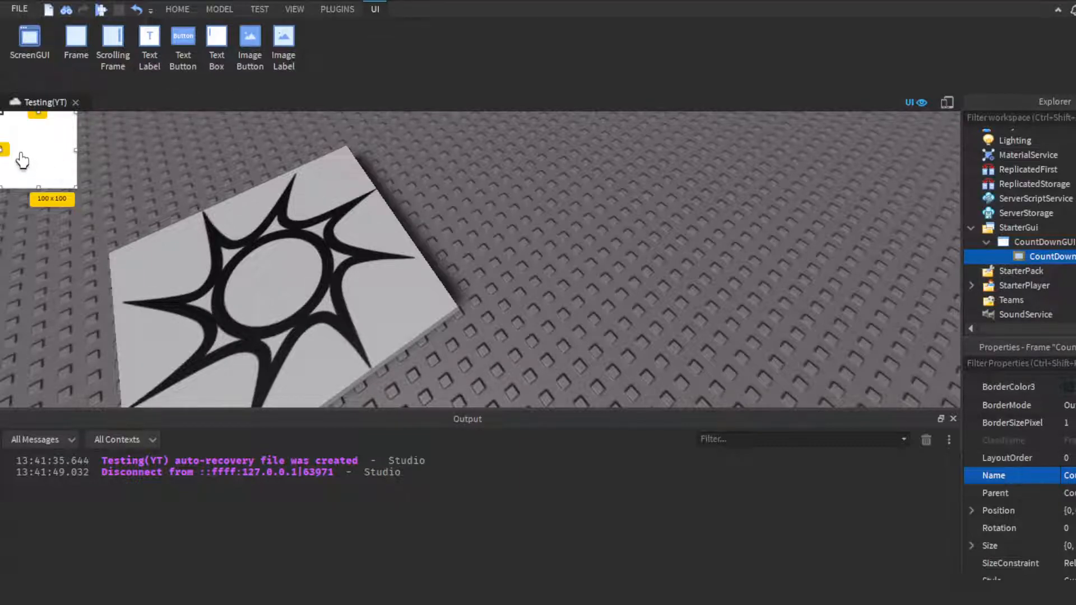
- Shape the CountDown frame into a wide red bar near the top, ignoring the GUI inset
left_click_drag(37, 151, 377, 189)
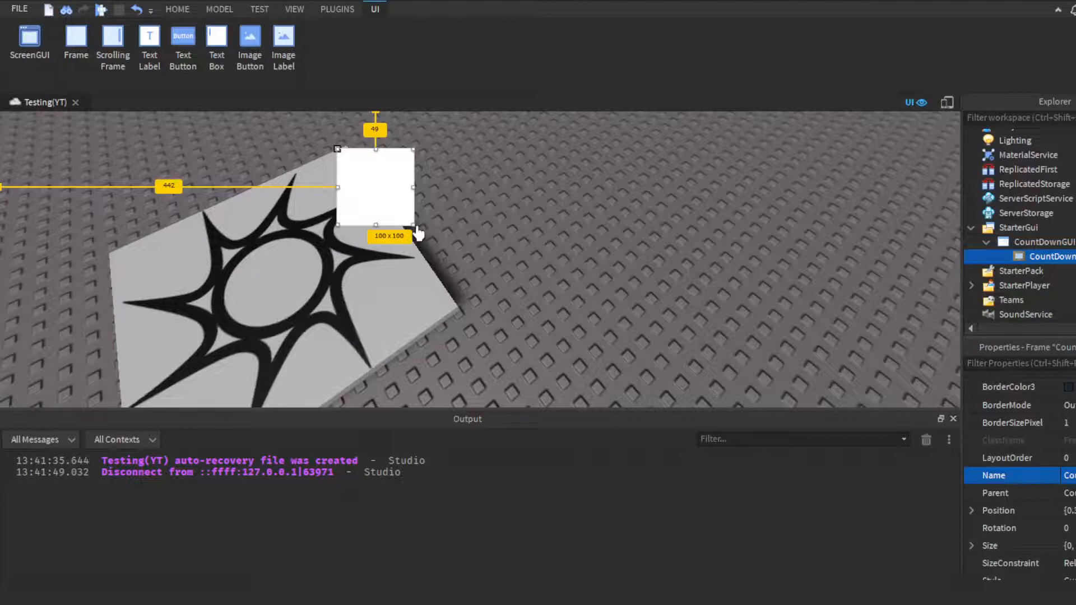
left_click_drag(415, 227, 776, 223)
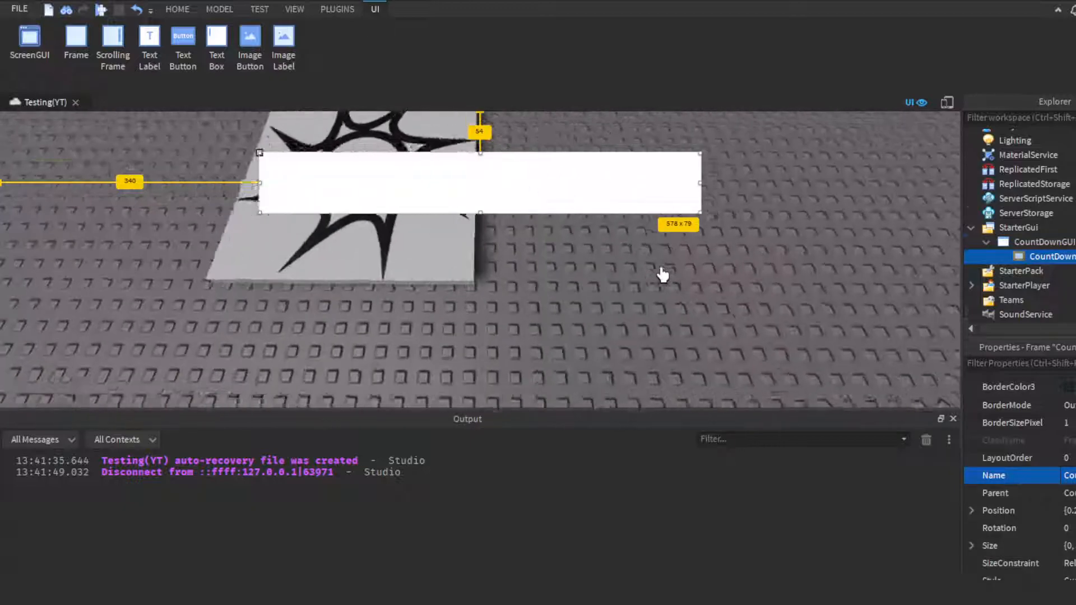
left_click(1045, 242)
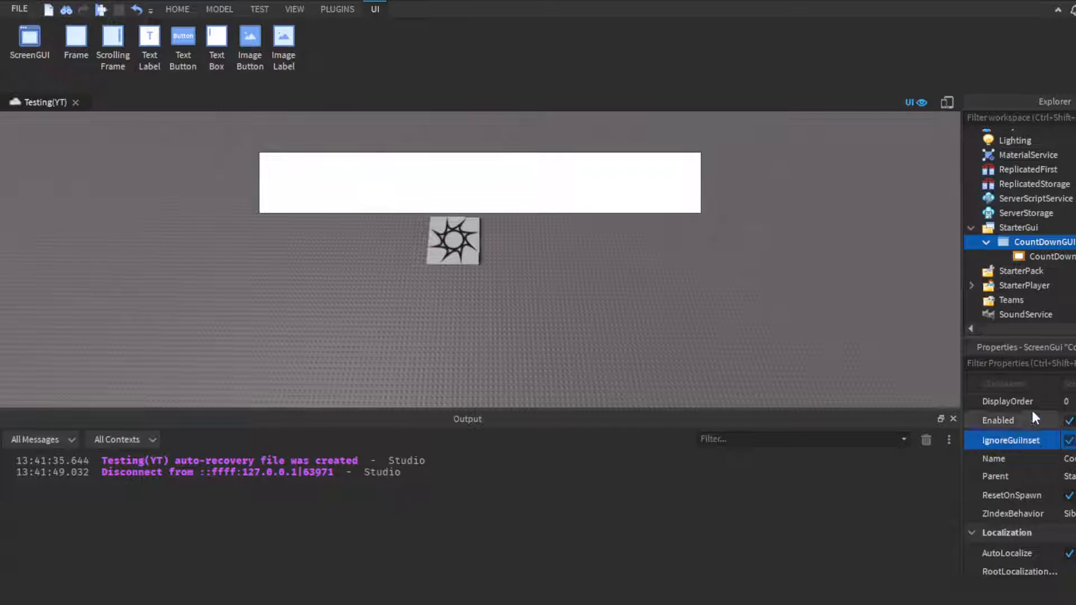
left_click(480, 181)
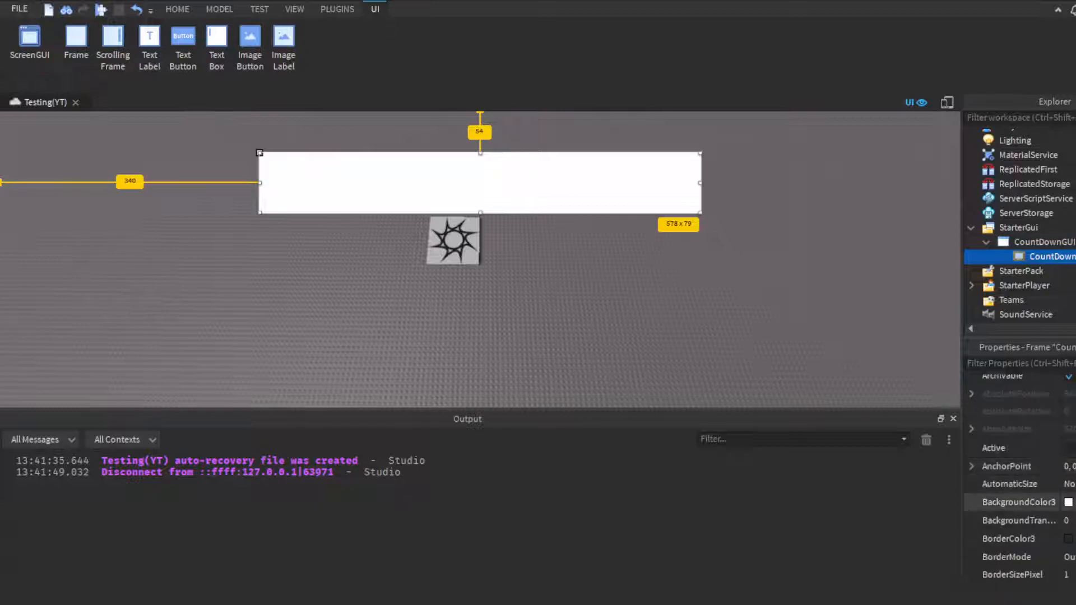
left_click(1016, 501)
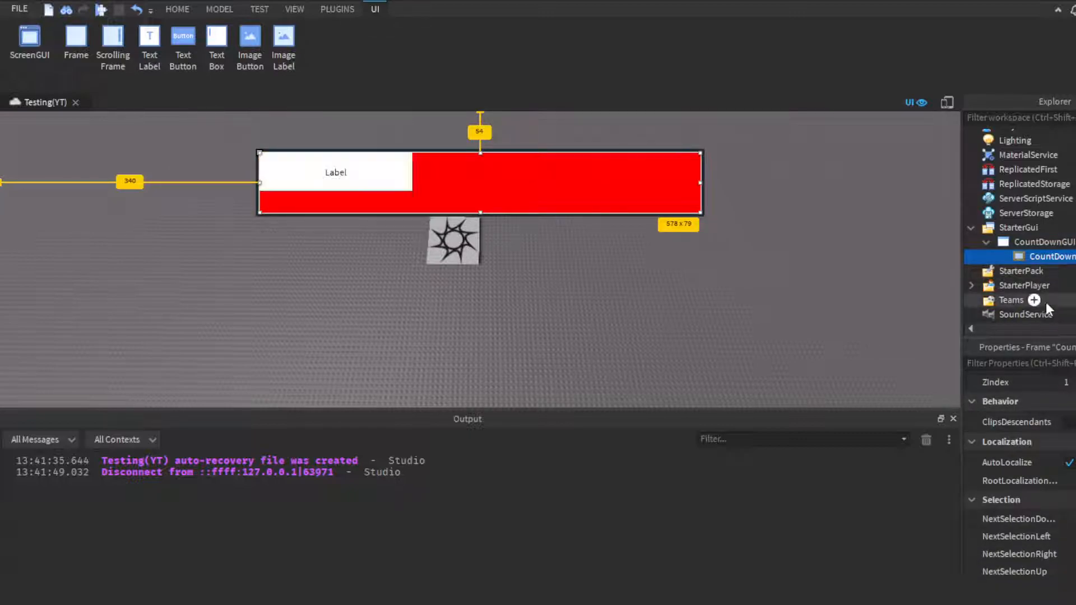
- Rename the label, clear its text, enable TextScaled and set BackgroundTransparency to 1
left_click(1049, 271)
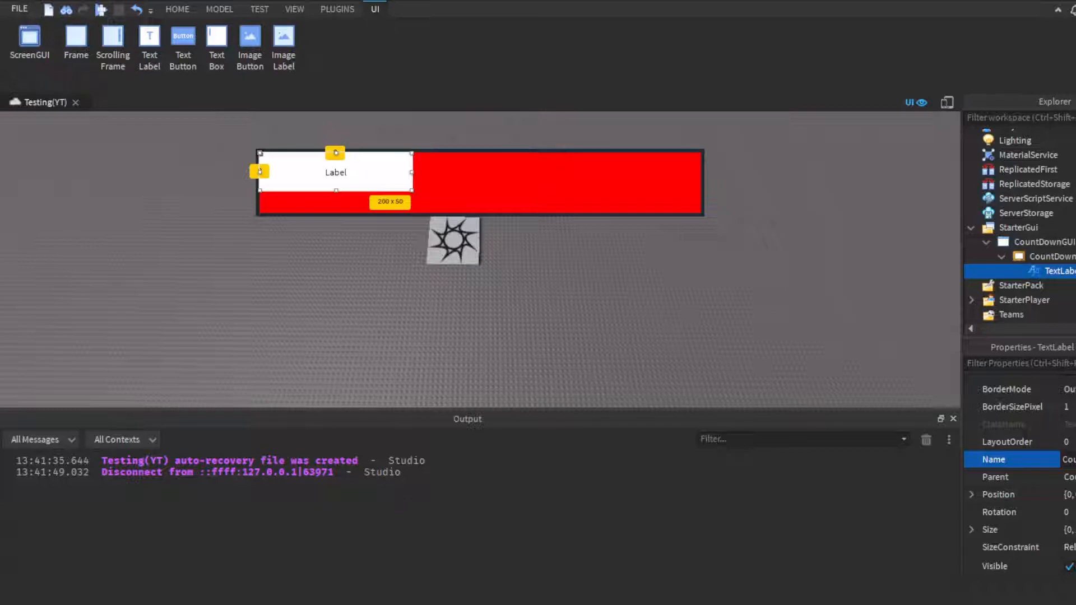
left_click(1057, 270)
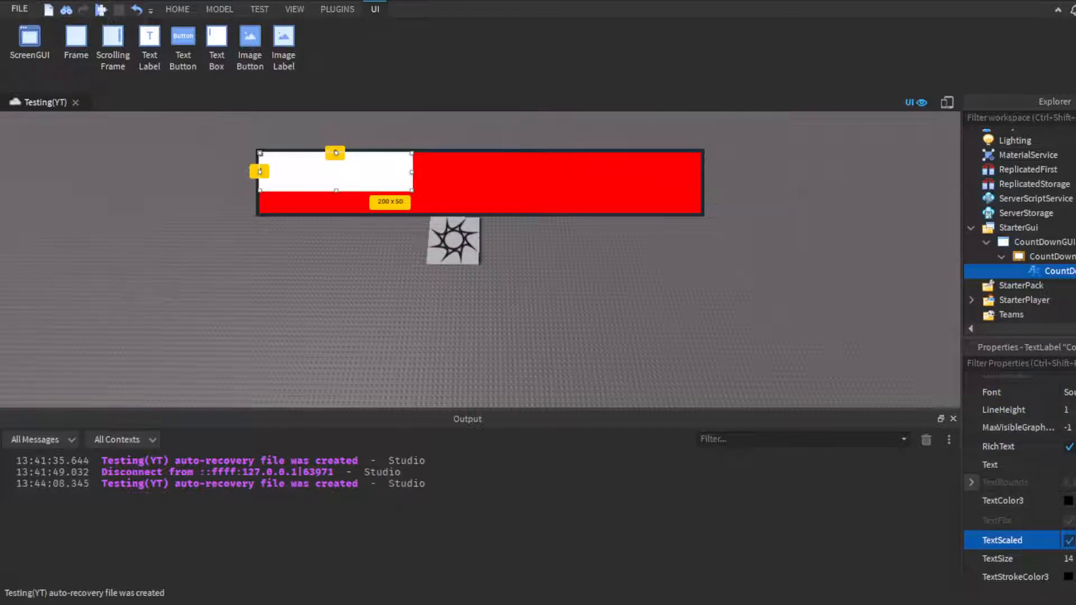
scroll("down", 3)
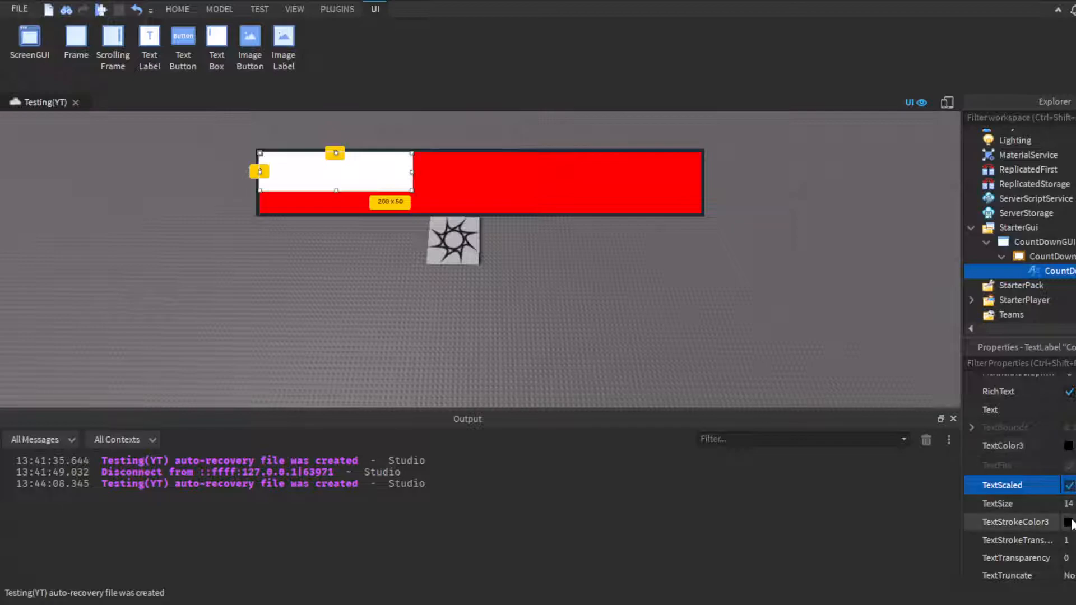
left_click(1014, 522)
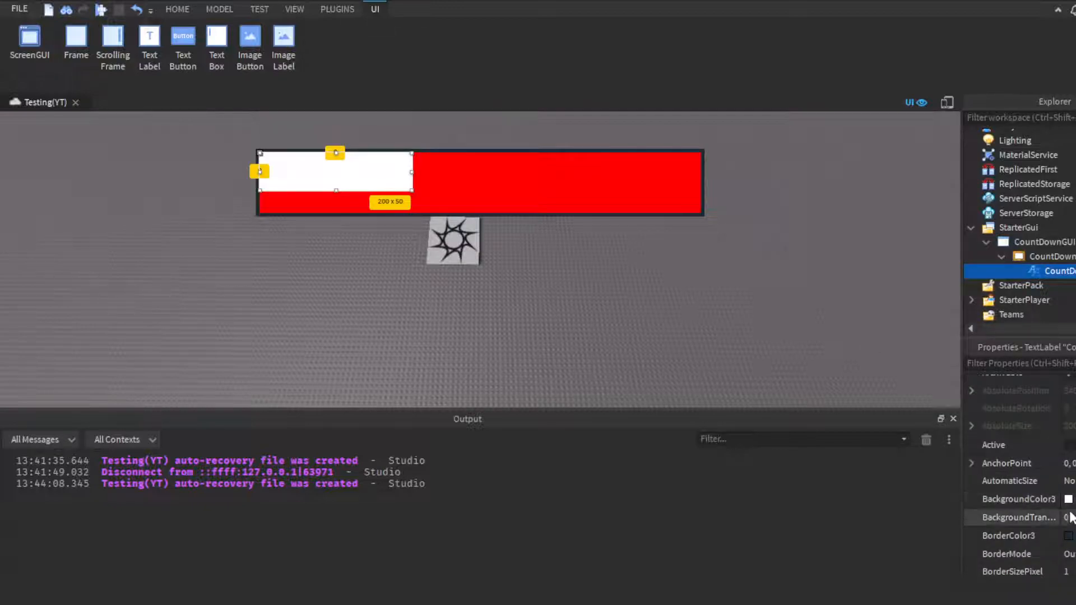
left_click(1067, 518)
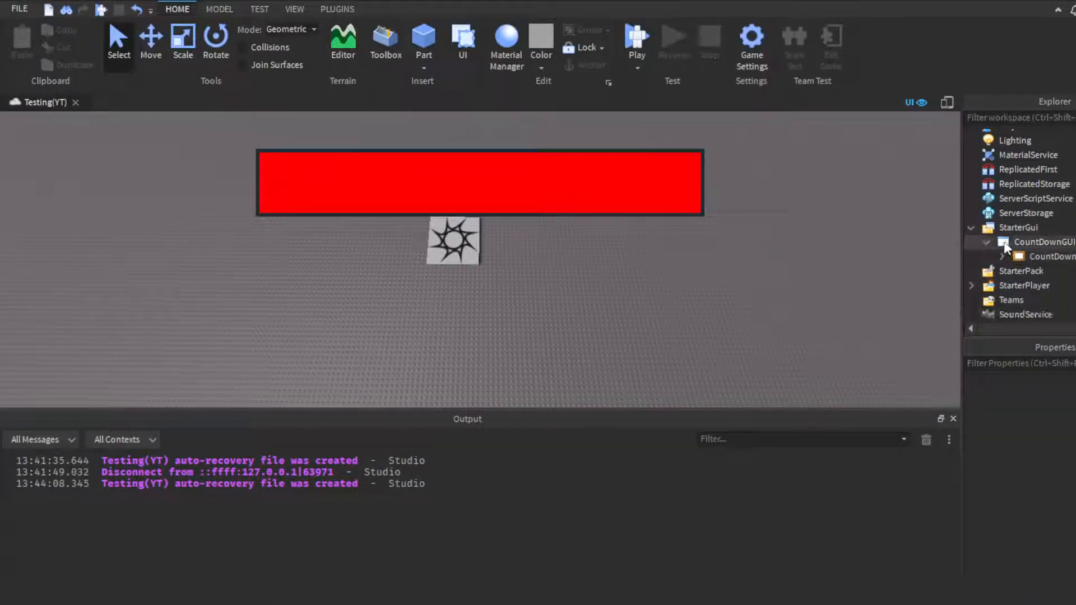
- Untick Visible on the countdown frame and insert a TextButton under CountDownGUI
left_click(1043, 256)
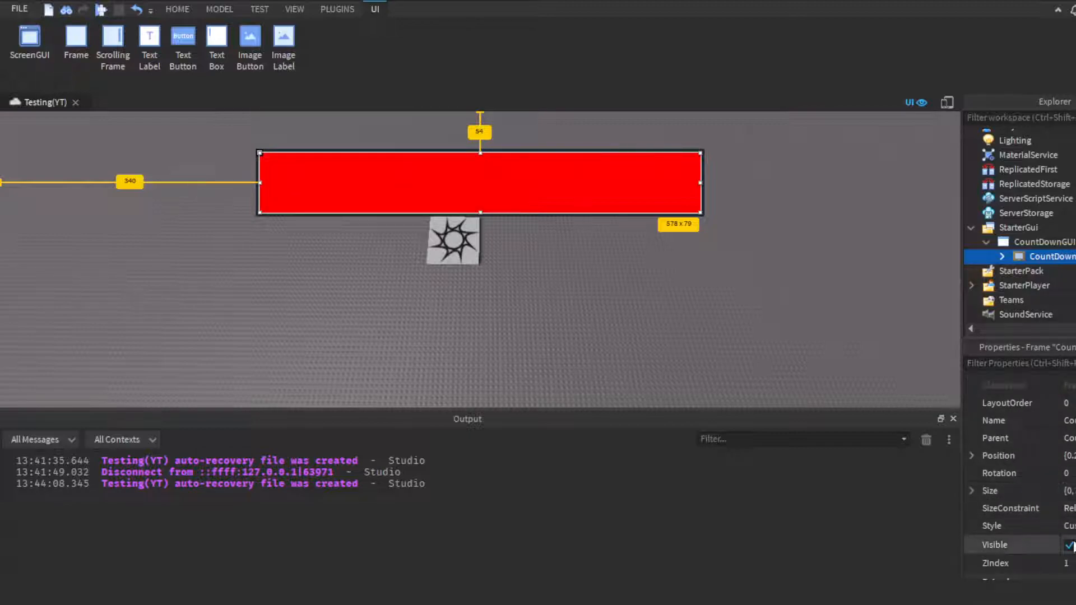
left_click(1070, 544)
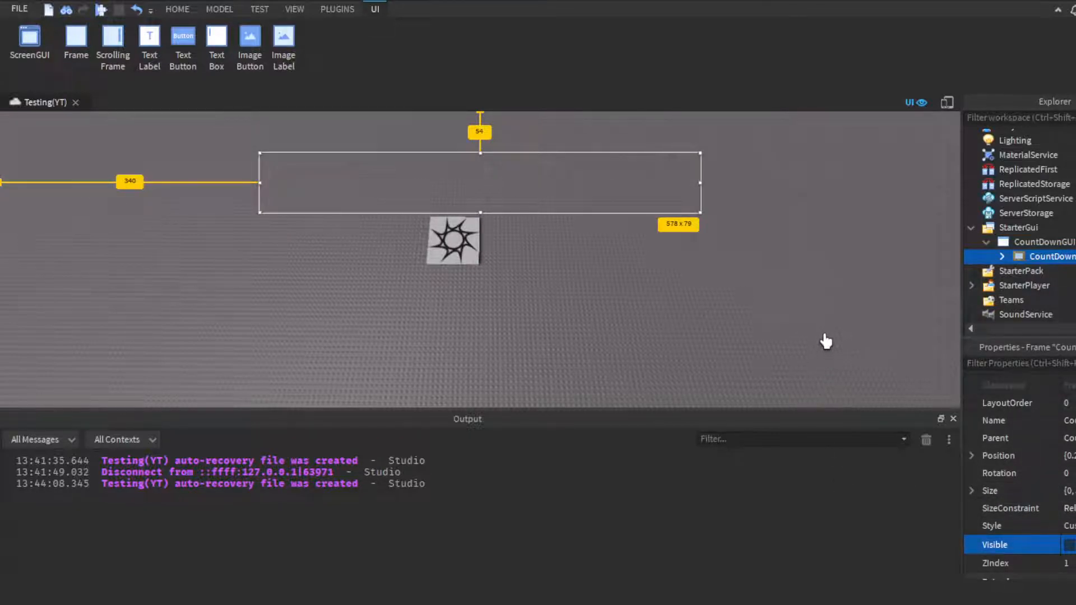
mouse_move(822, 329)
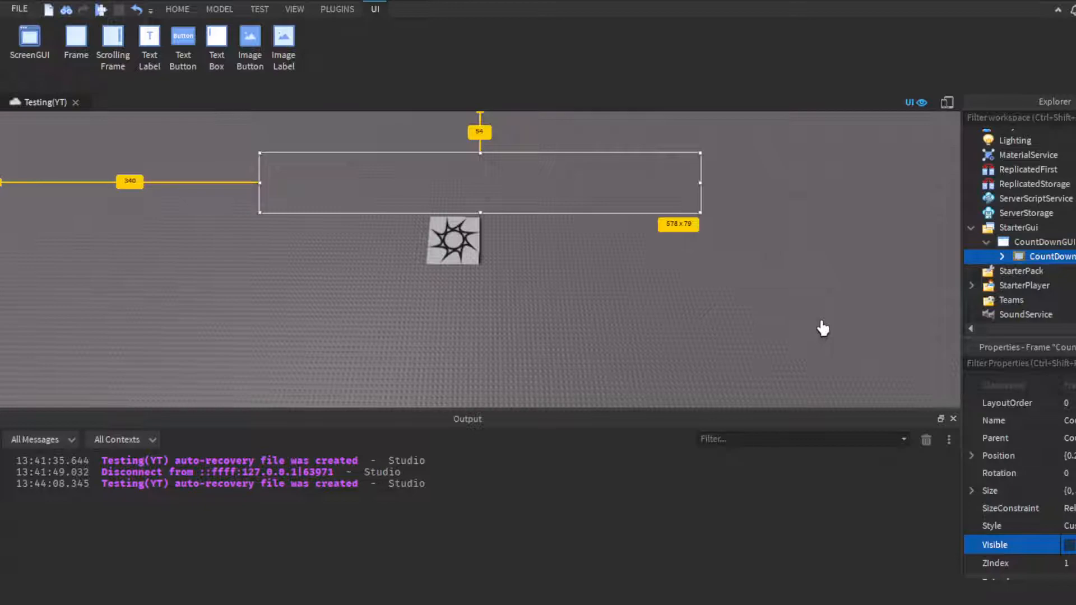
mouse_move(744, 265)
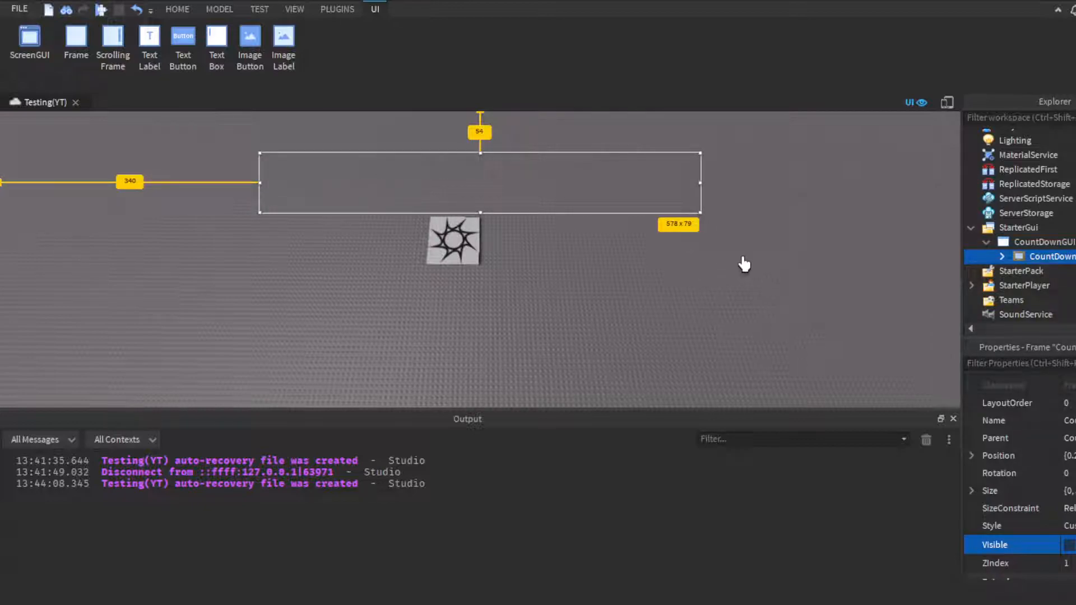
left_click(177, 9)
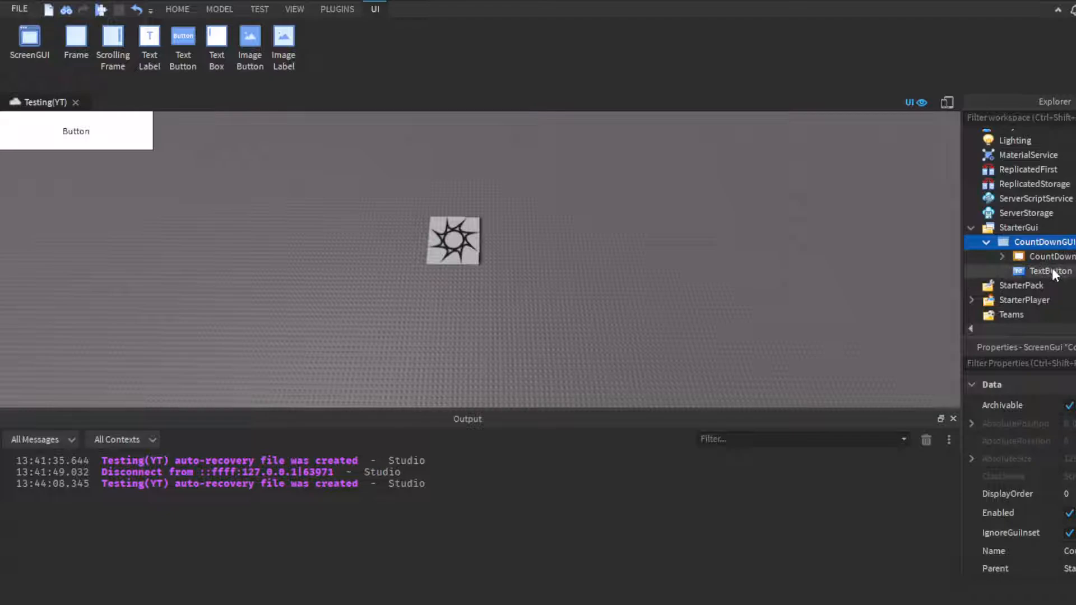
- Rename the button, enable TextScaled, set text 'Click to start countdown!', and add CountdownScript
left_click(1046, 270)
type("Countdown")
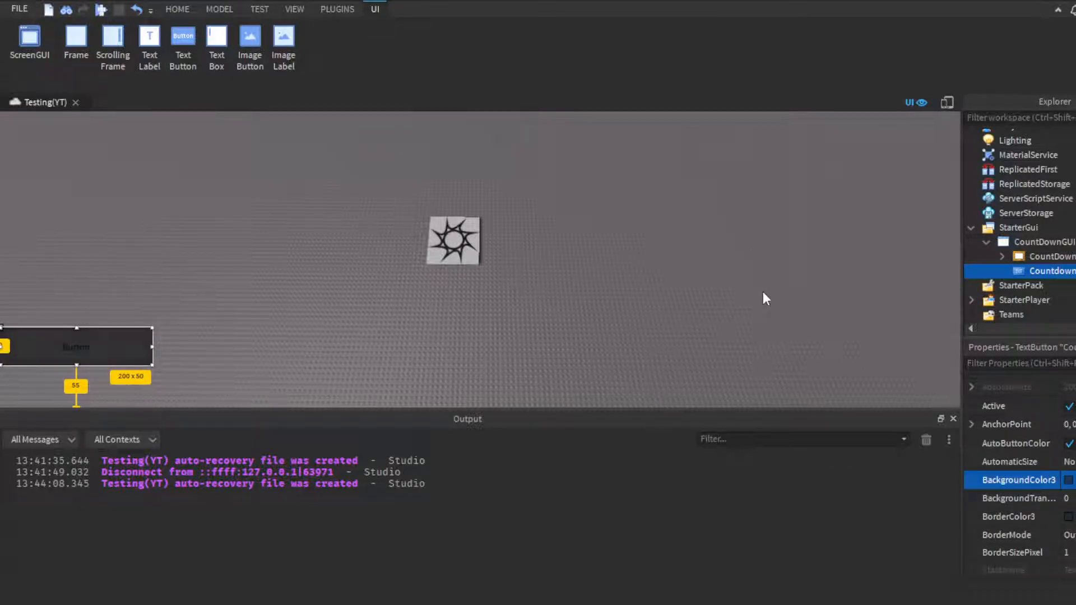
scroll("down", 3)
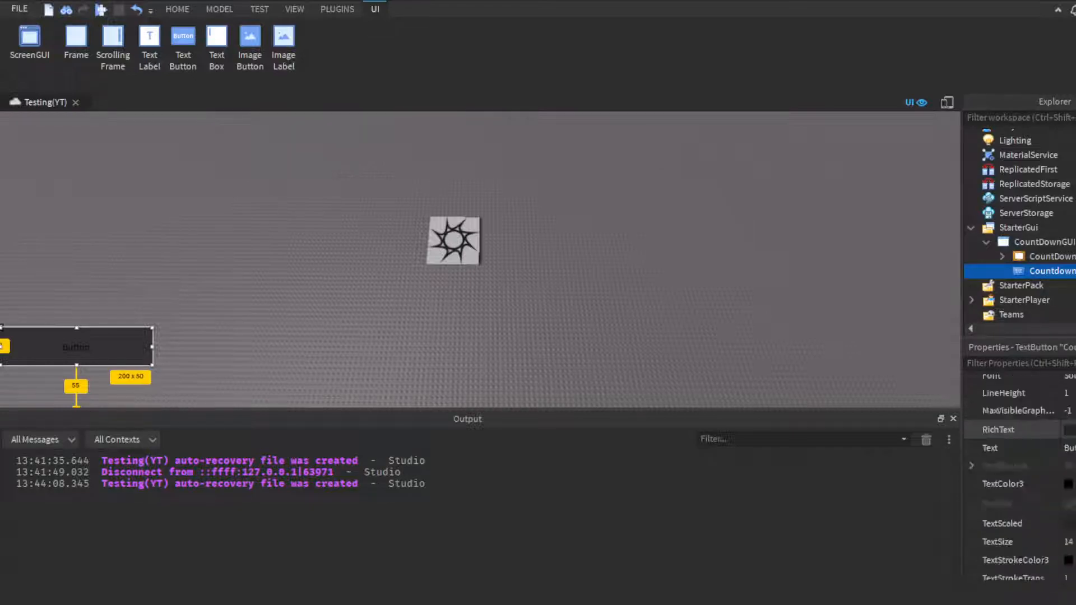
left_click(1067, 523)
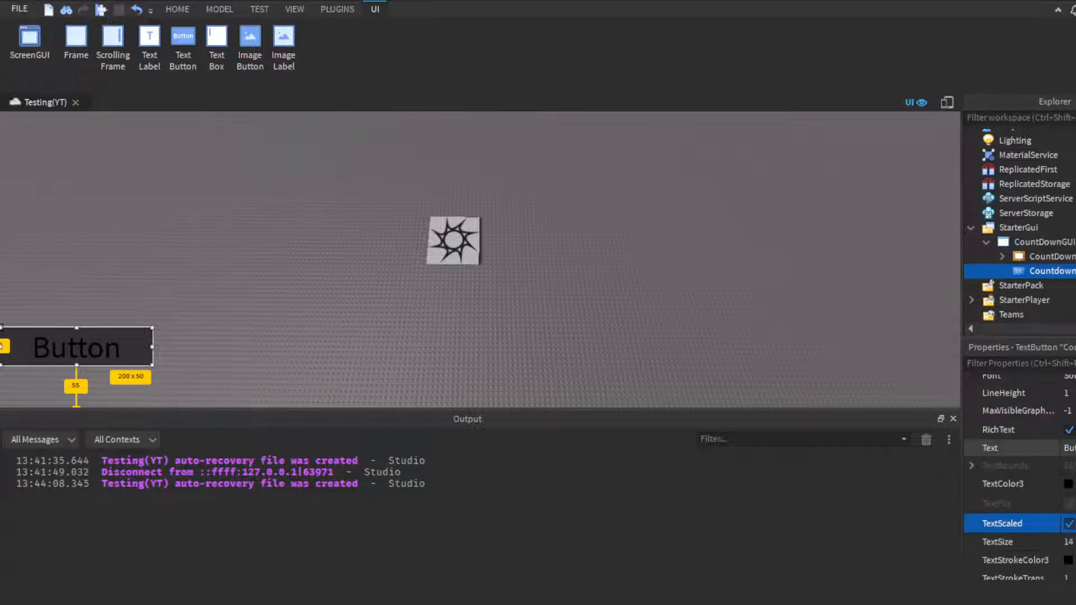
left_click(1015, 447)
type("Click to start countdown!")
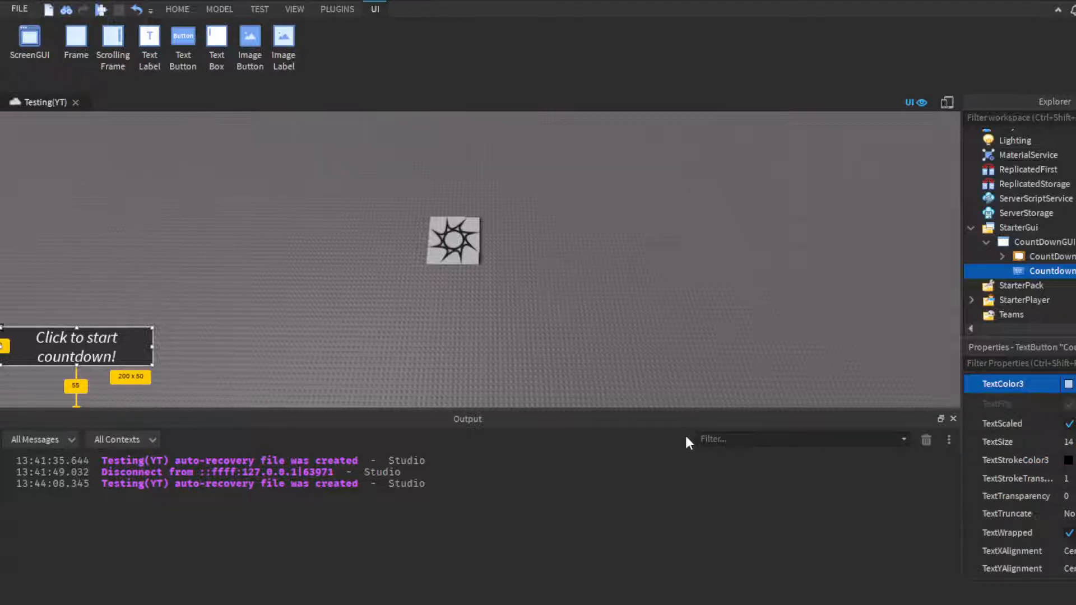
left_click(1019, 478)
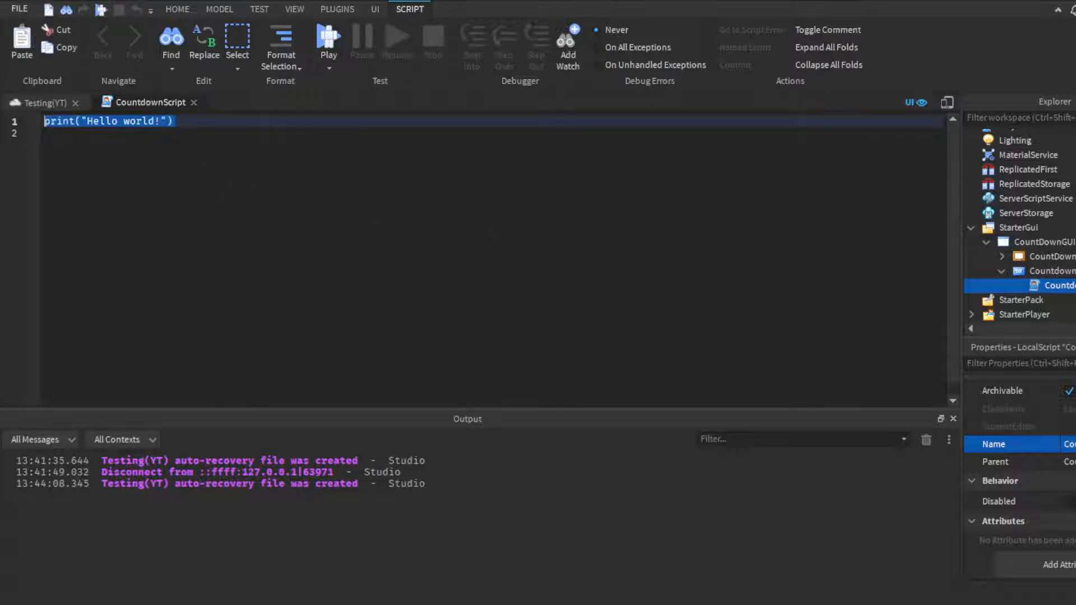
- In the button's click handler, set script.Parent.Parent.CountDownFrame.Visible to true
type("script.Parent.MouseButton1Click:Connect(function(")
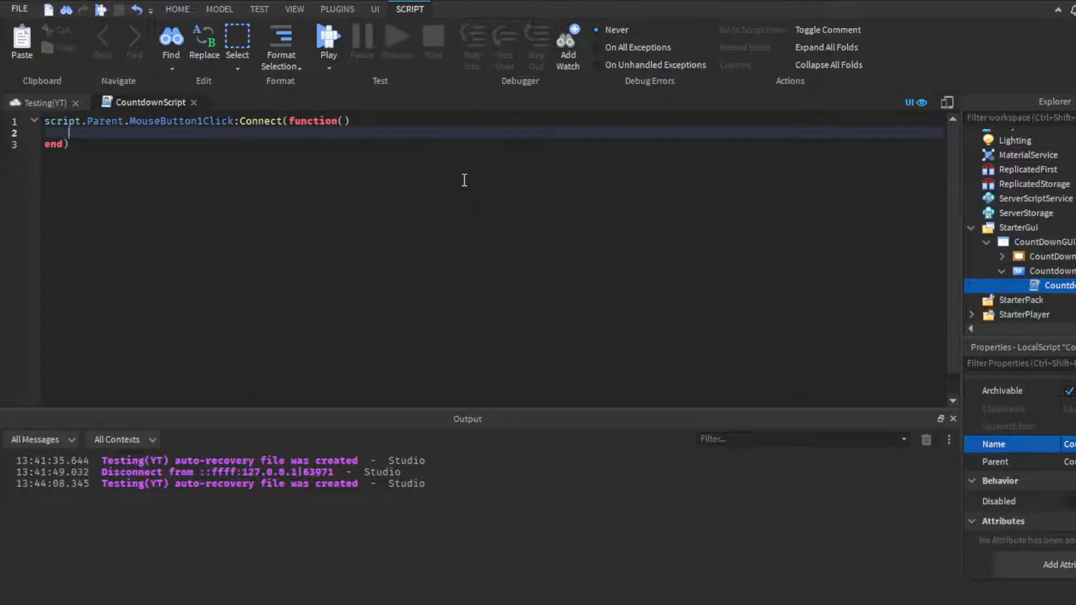
type("script.Parent.")
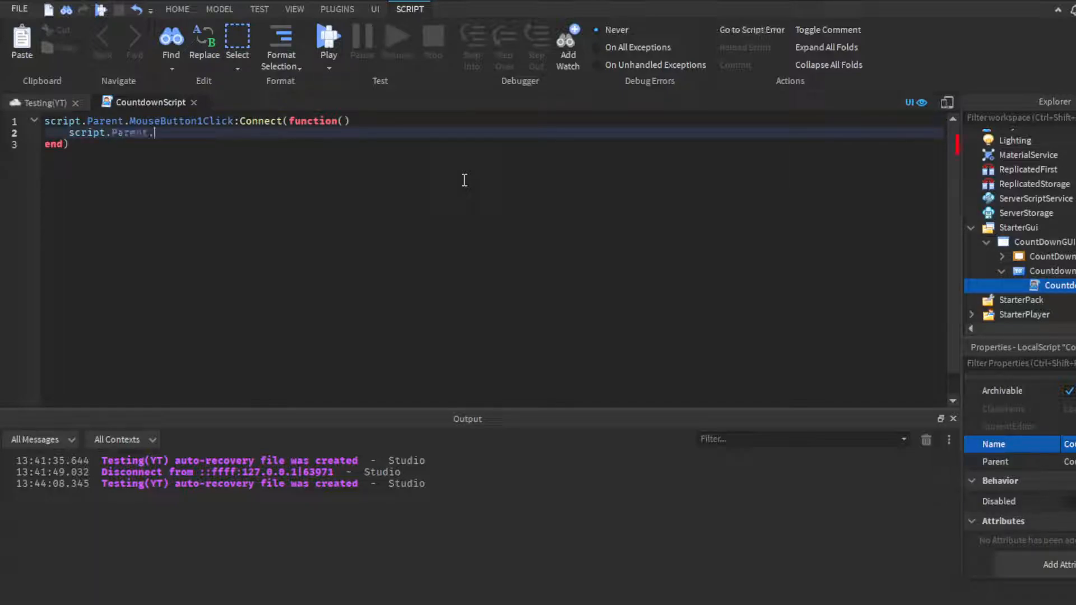
type("Parent.CountDownFrame.")
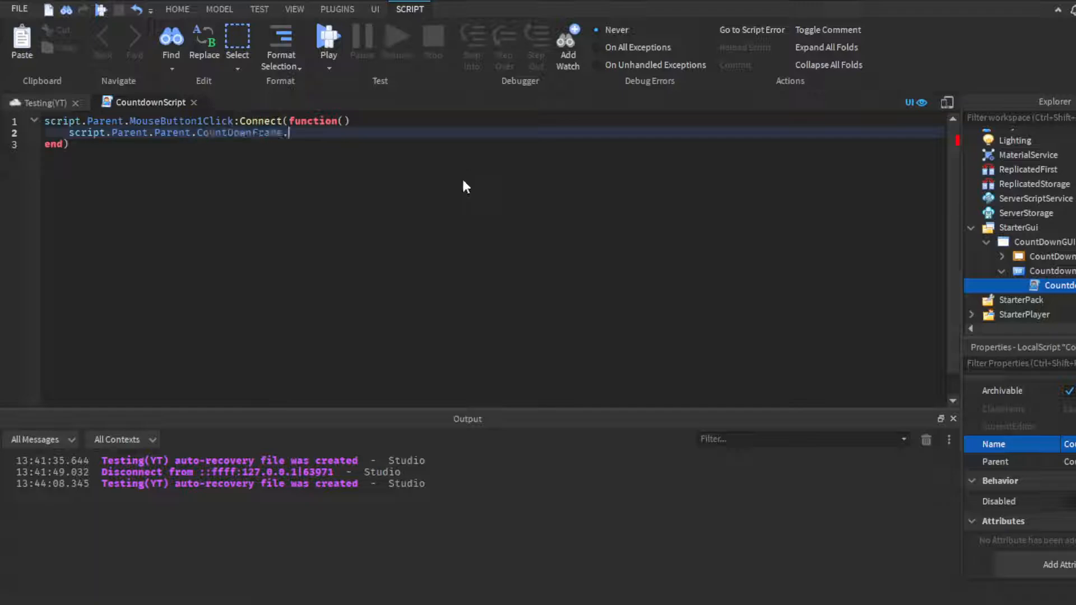
type("Visible = true")
type("for i")
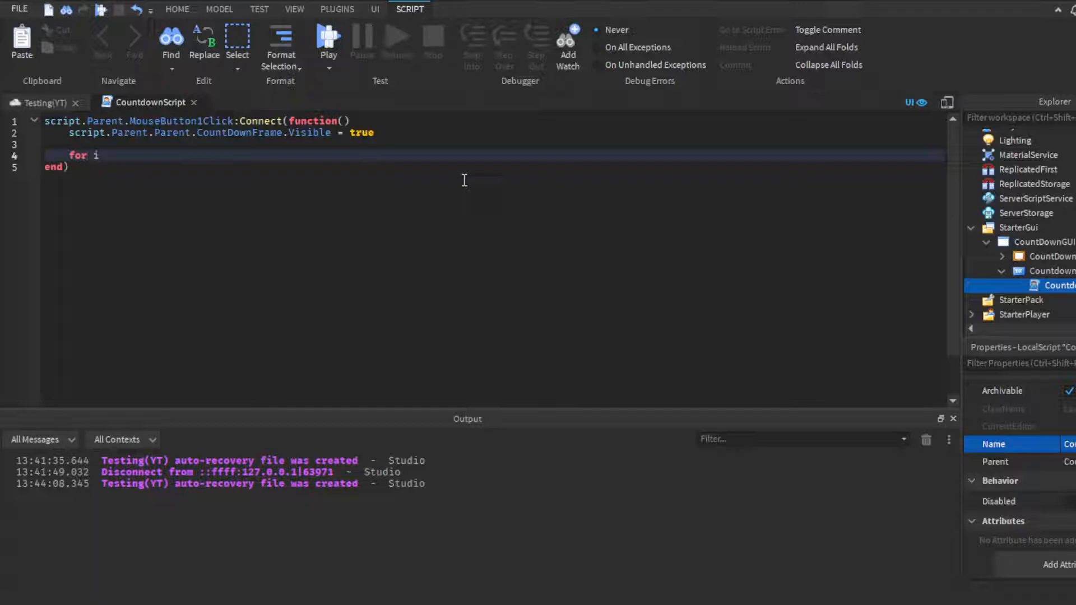
- Start the loop 'for i = 15,-1,0 do' inside the click handler
type("=")
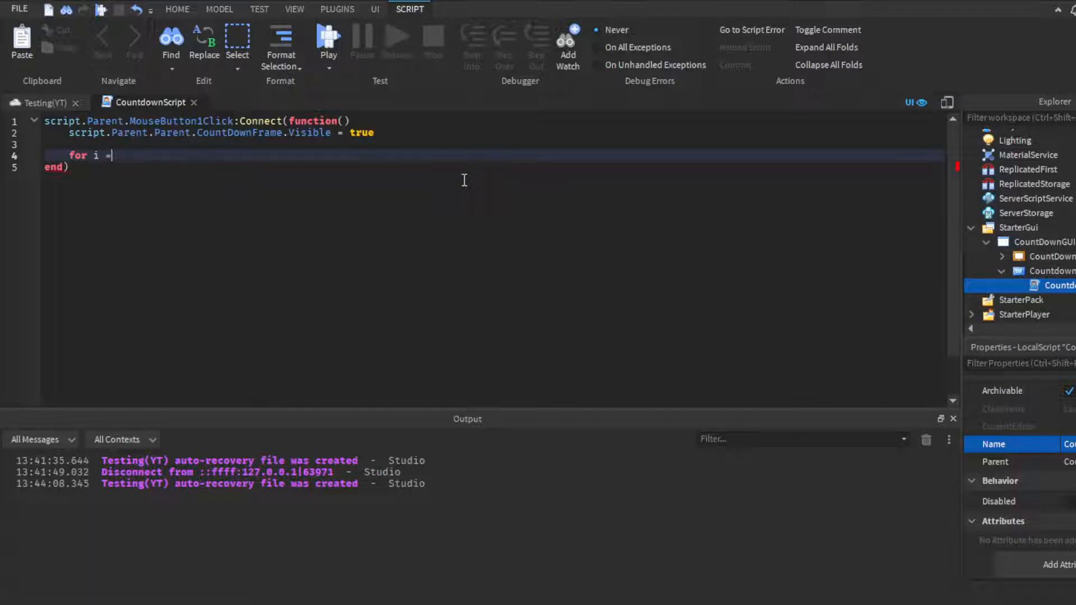
type("\" \"")
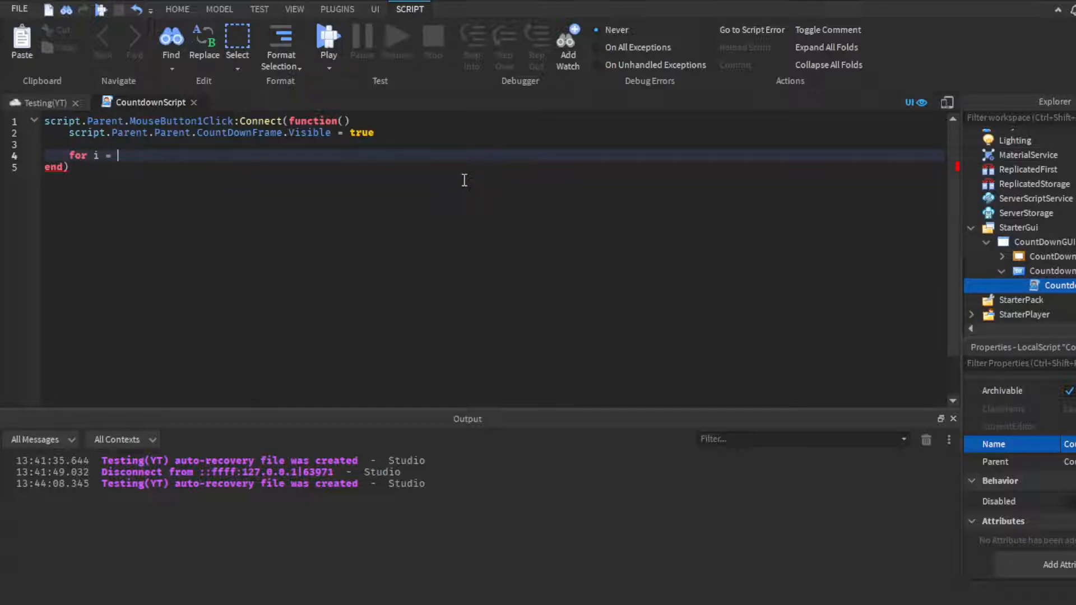
type("15")
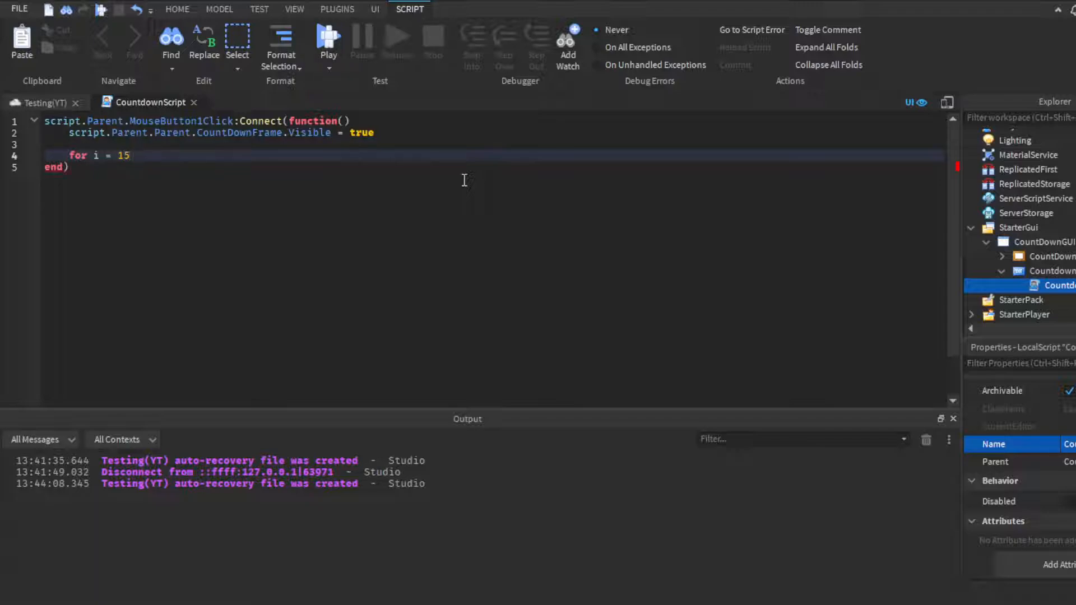
type(",-1")
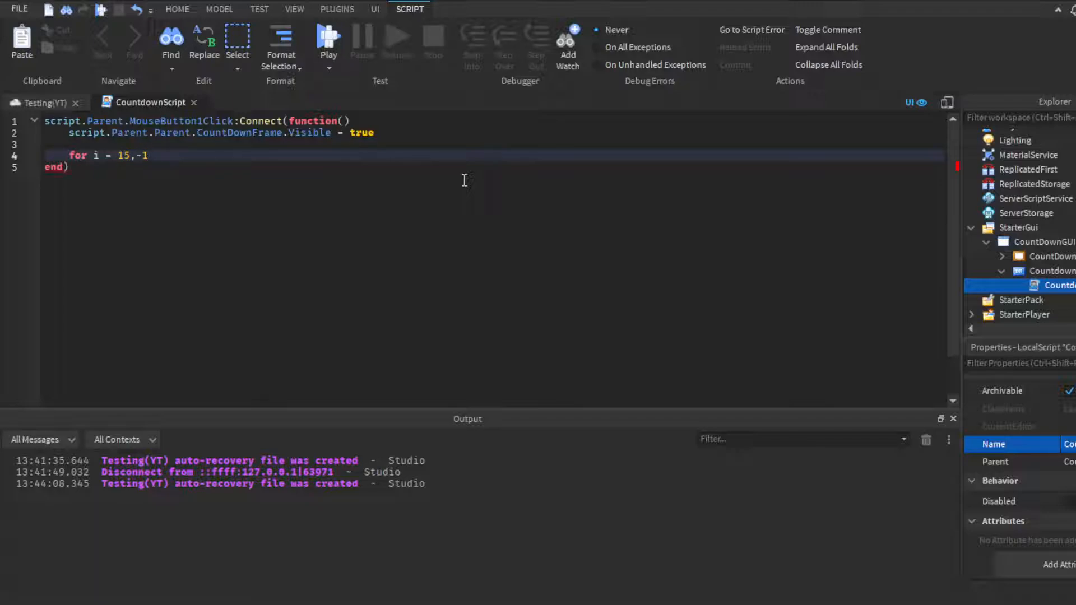
type(",0 do")
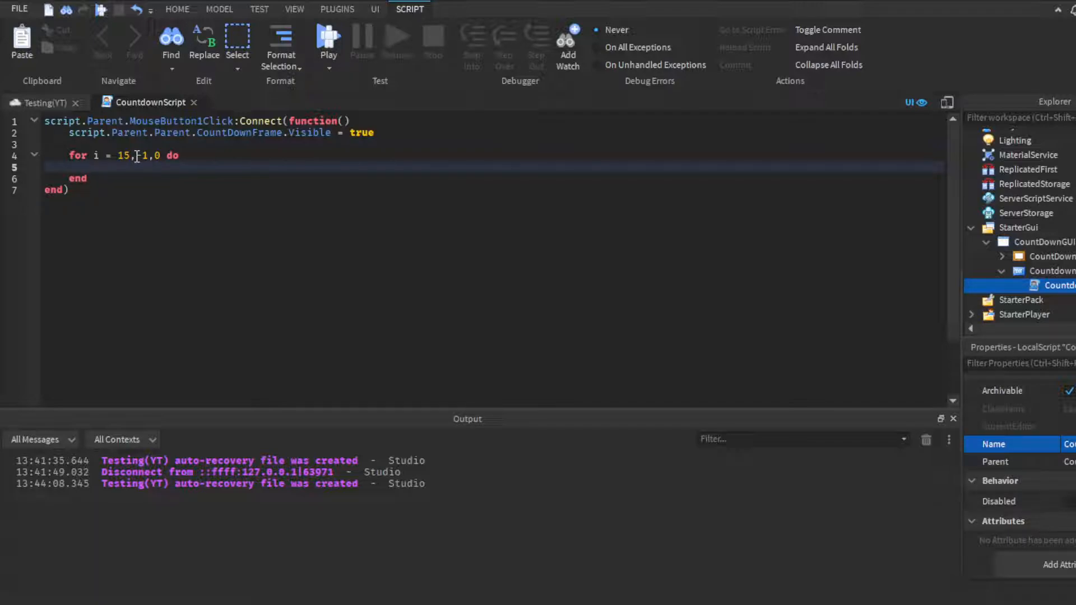
left_click(94, 167)
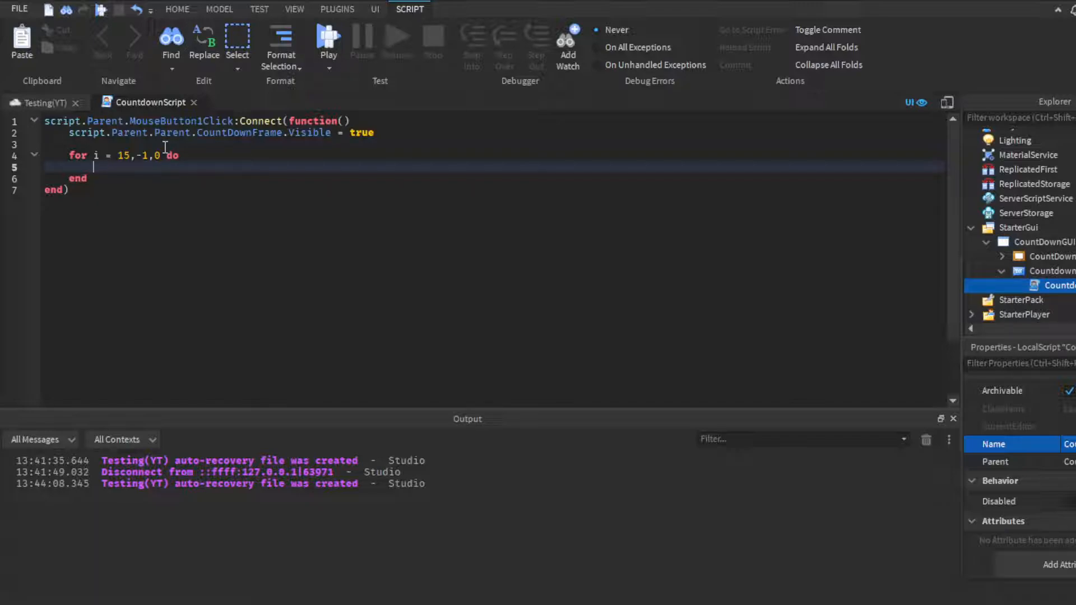
- Set CountDownFrame.CountDownText.Text to i, add wait(1), and begin an 'if i' check
type("script.")
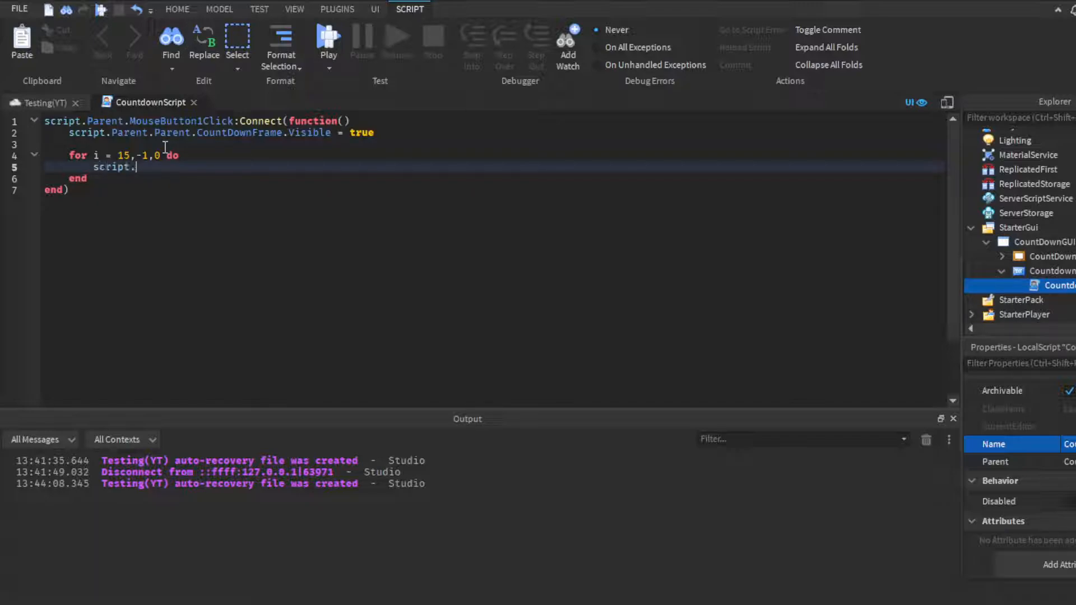
type("Parent.Parent.CDn")
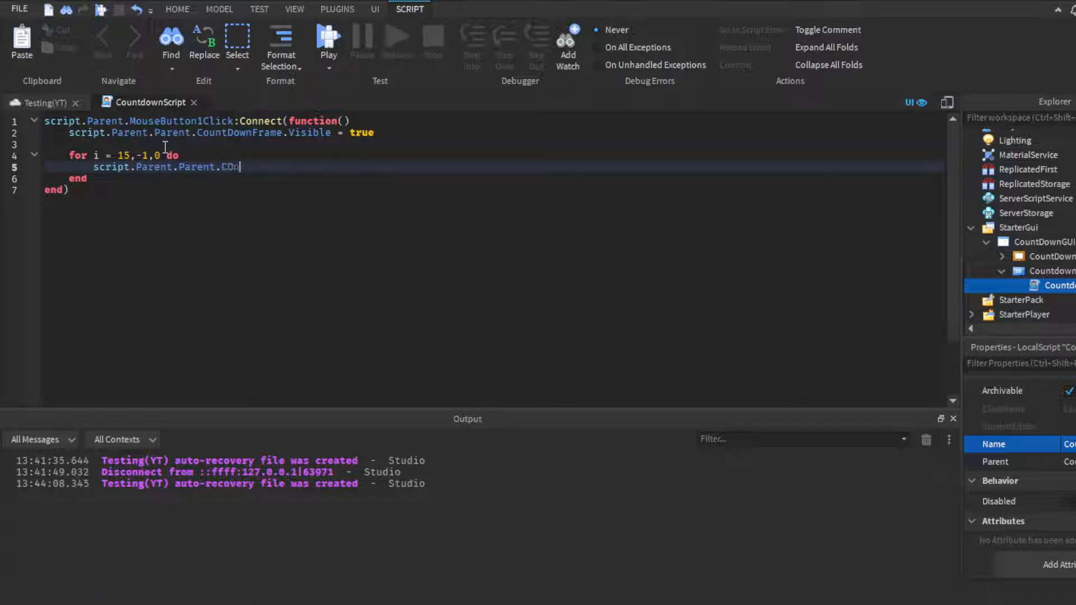
type("ountDownFrame.Tex")
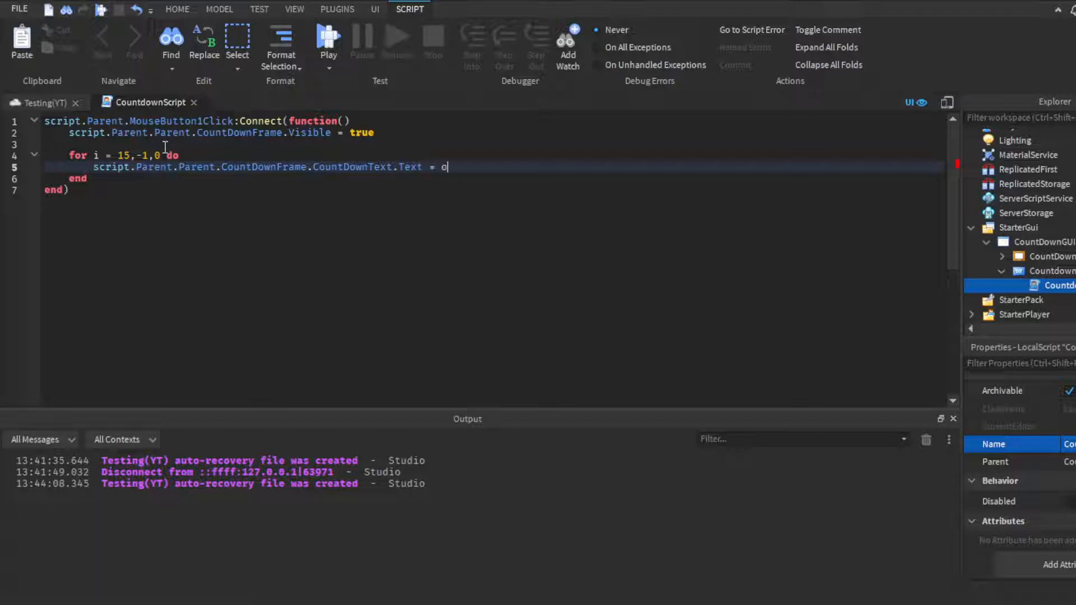
type("i")
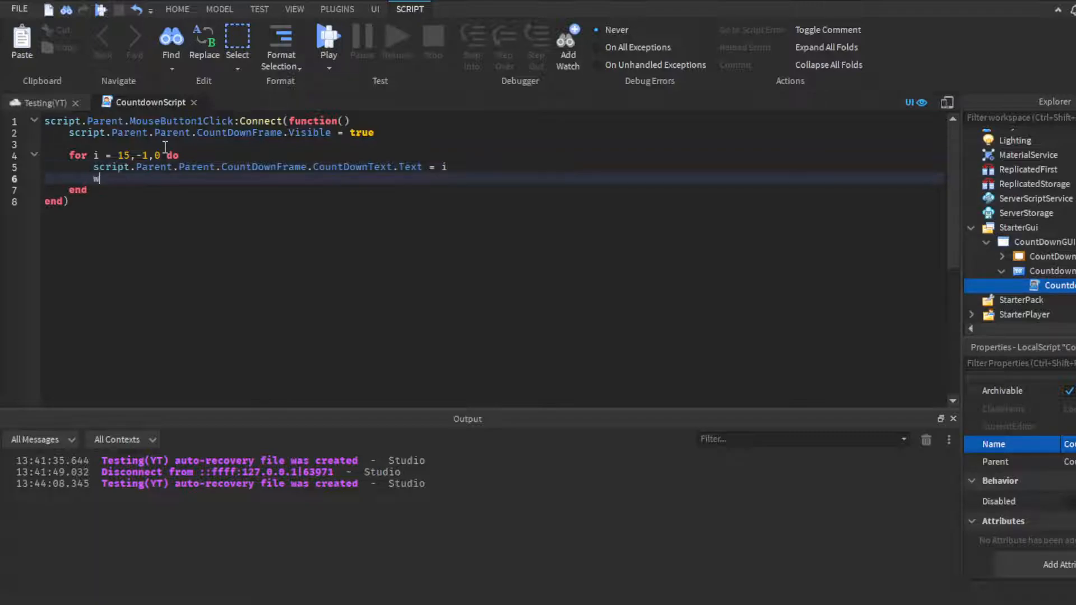
type("ait(1)")
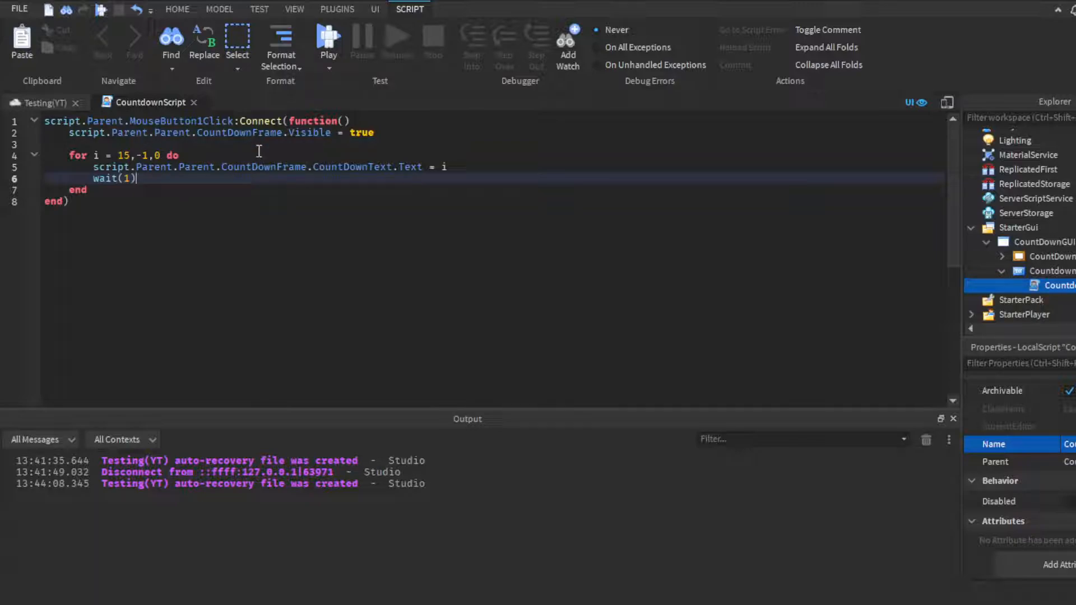
type("if i")
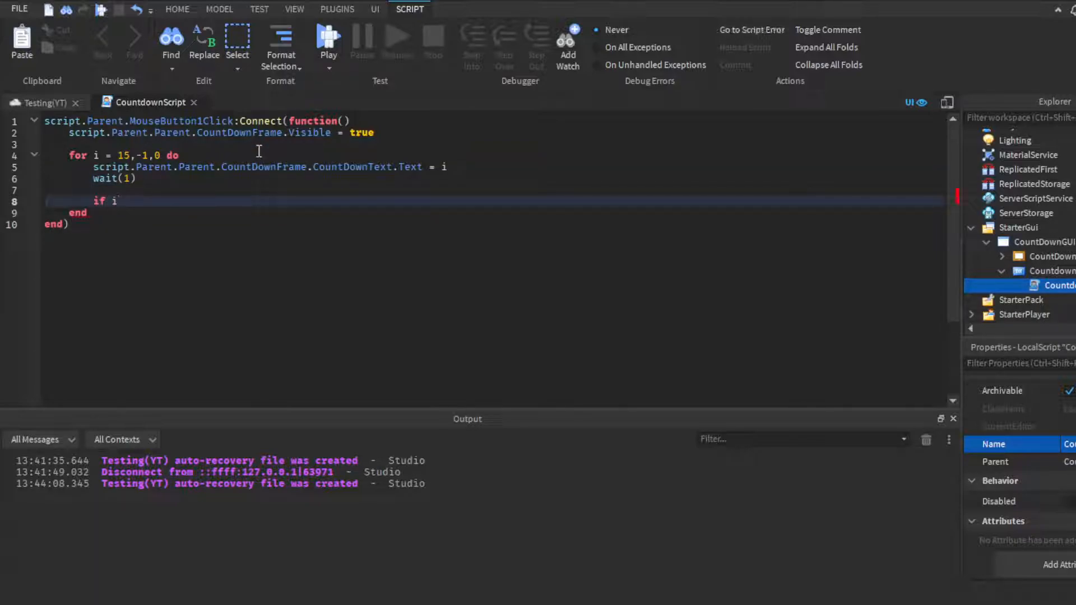
- Complete 'if i == 0 then' setting the label text to 'The countdown has finished!'
type("== 0 then")
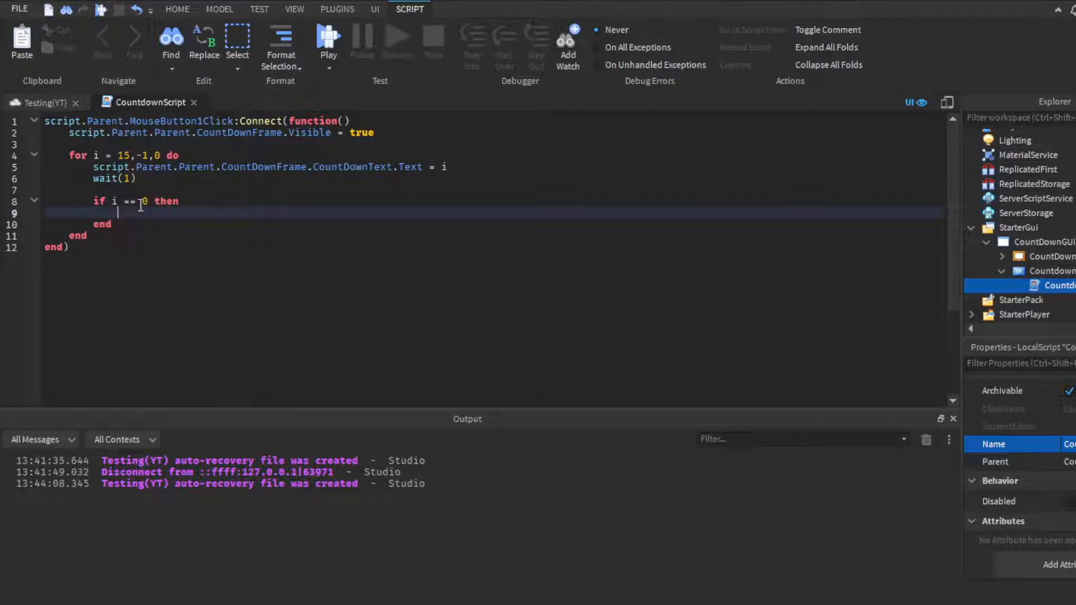
type("script.Parent.Parent.")
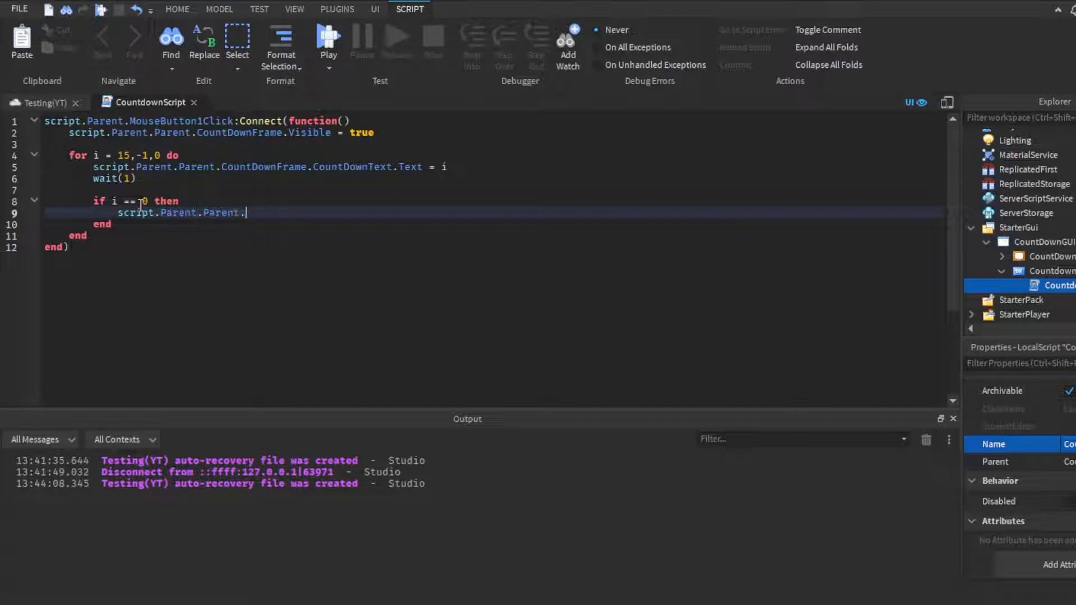
type("CountDownFrame.ContDownText.Text =")
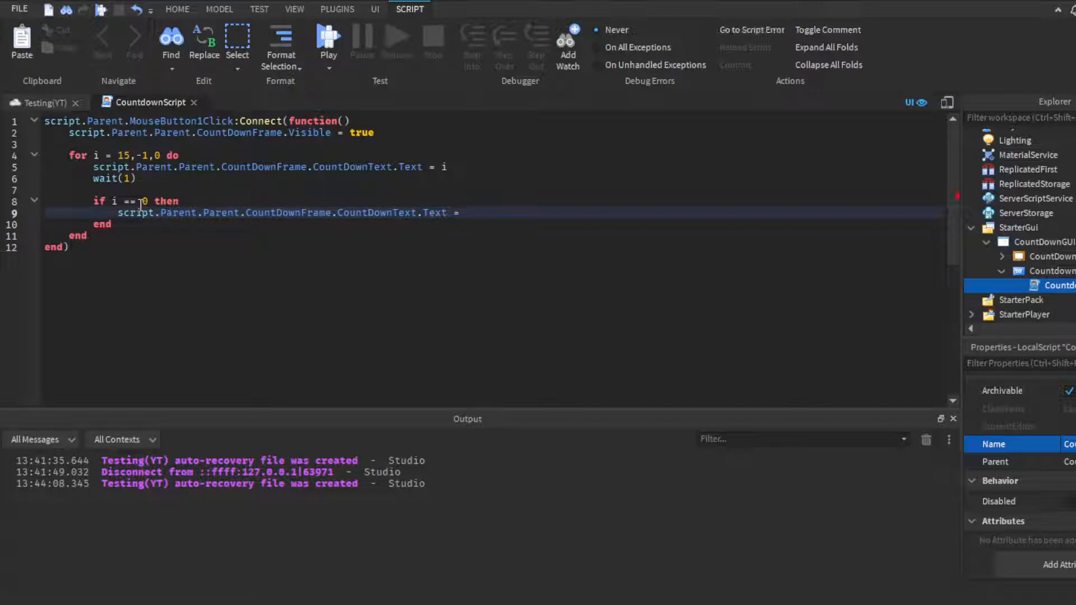
type("\"The countdown has")
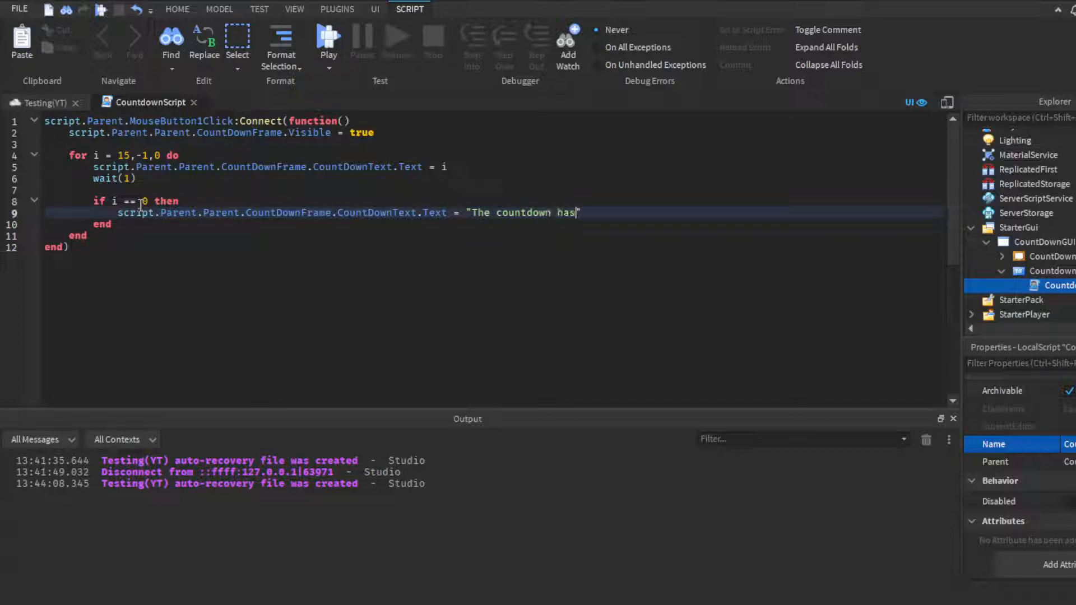
type("finished!\"")
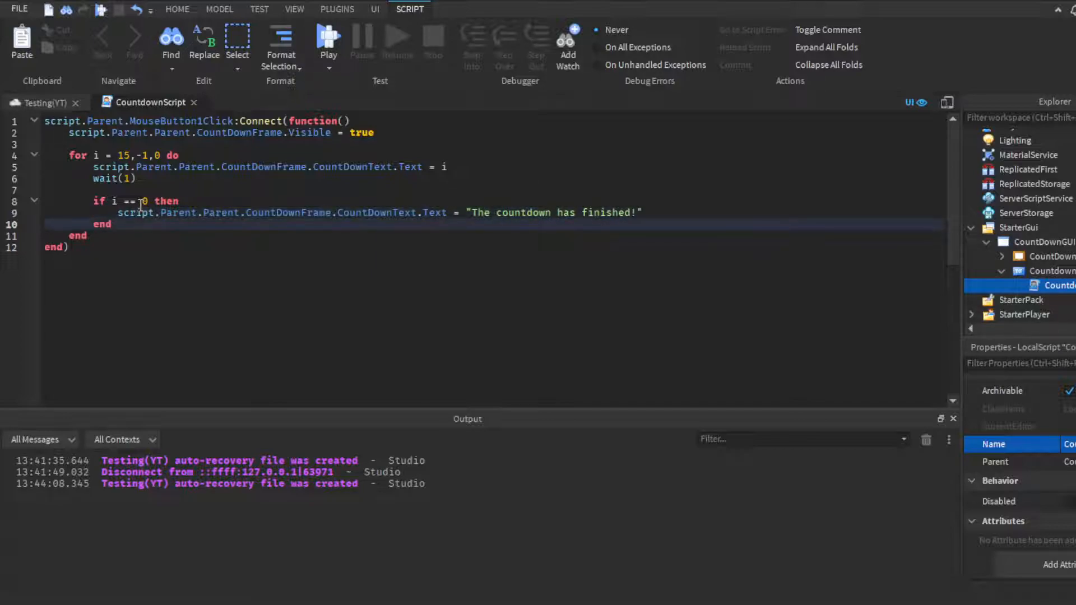
left_click(177, 9)
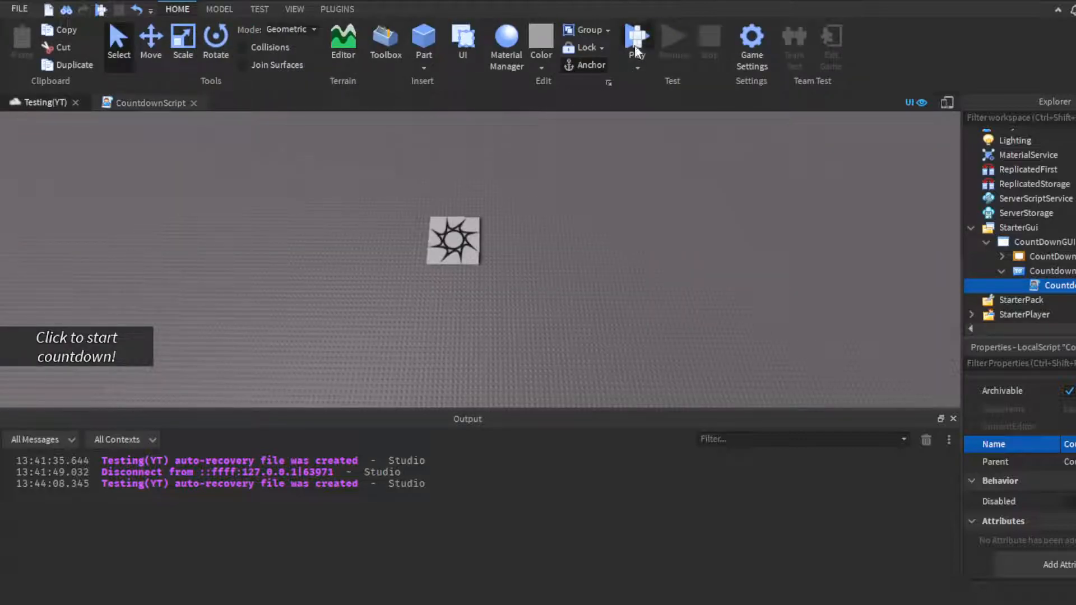
- Playtest, click the start button, find the countdown stuck at 15, then stop
left_click(636, 38)
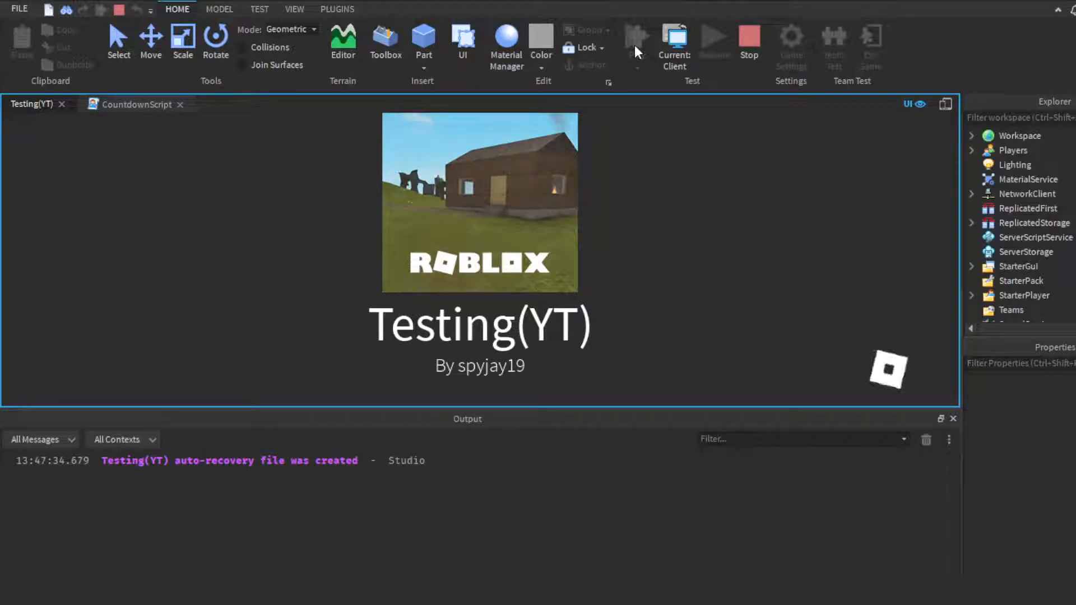
left_click(635, 38)
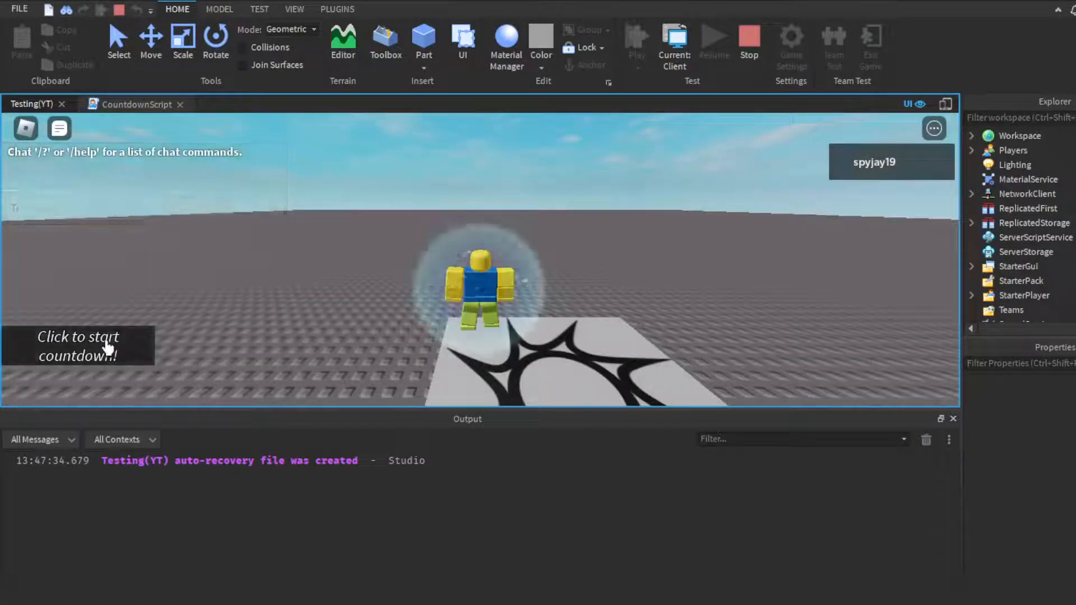
left_click(77, 346)
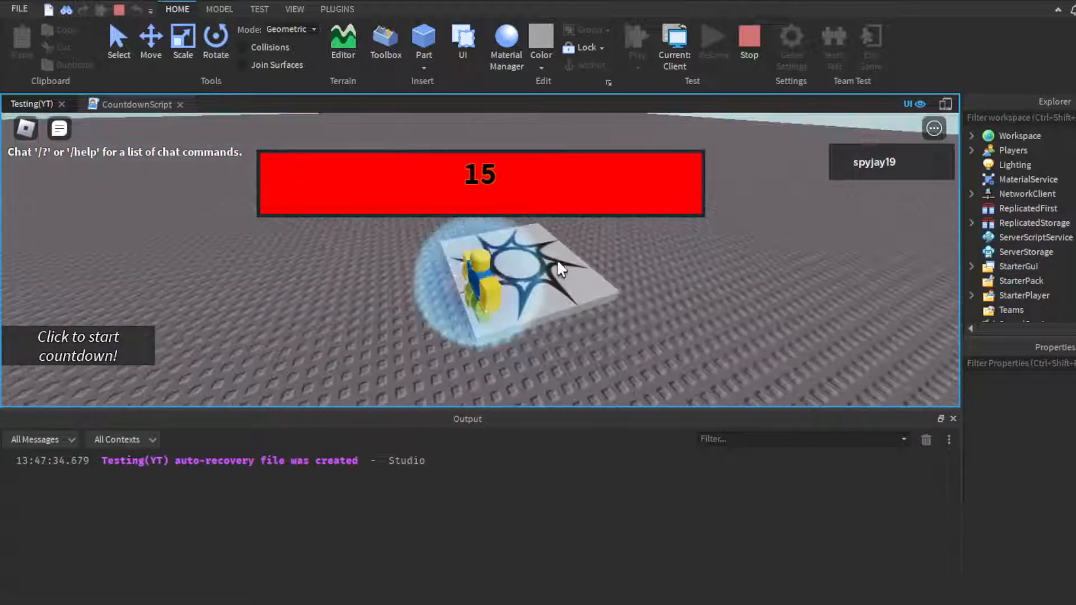
left_click(135, 103)
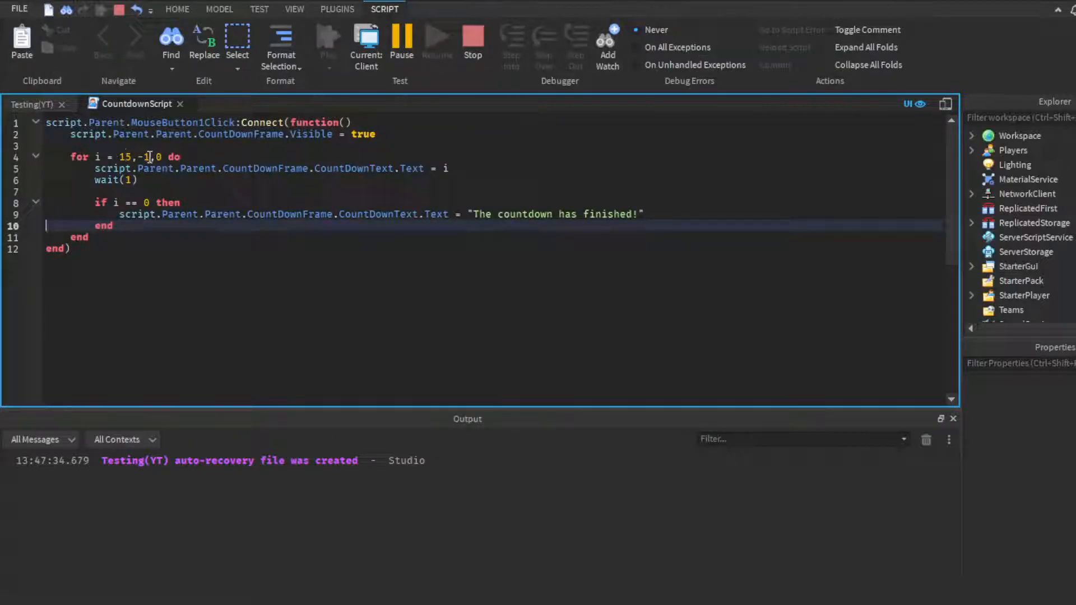
left_click(635, 41)
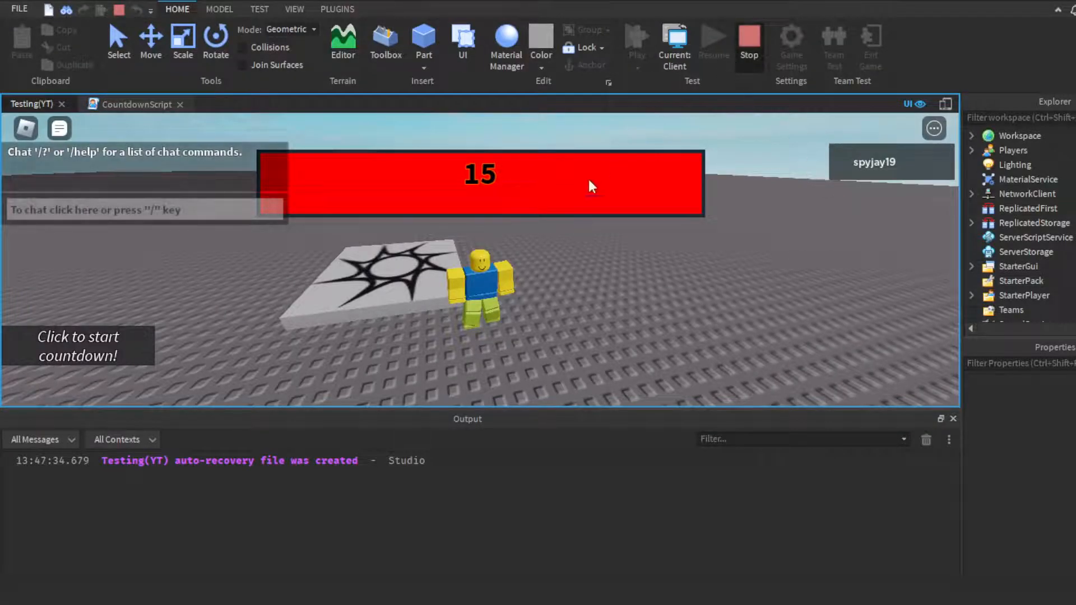
left_click(747, 39)
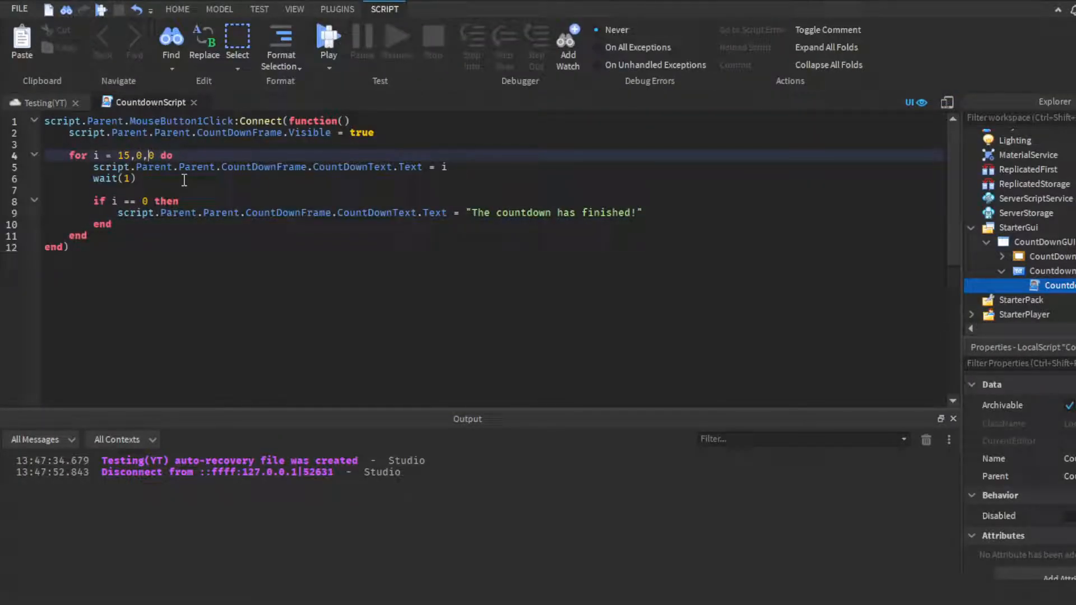
- Change the loop step to -1 so the header reads 'for i = 15,0,-1 do'
type("-1")
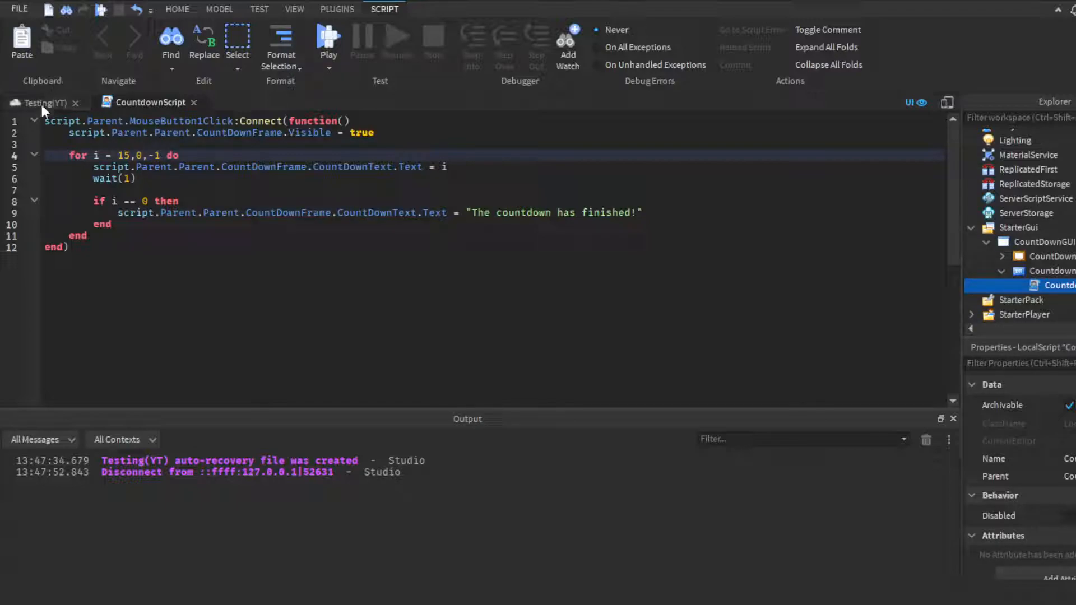
- Playtest again, start the countdown, let it reach 'The countdown has finished!', then stop
left_click(328, 39)
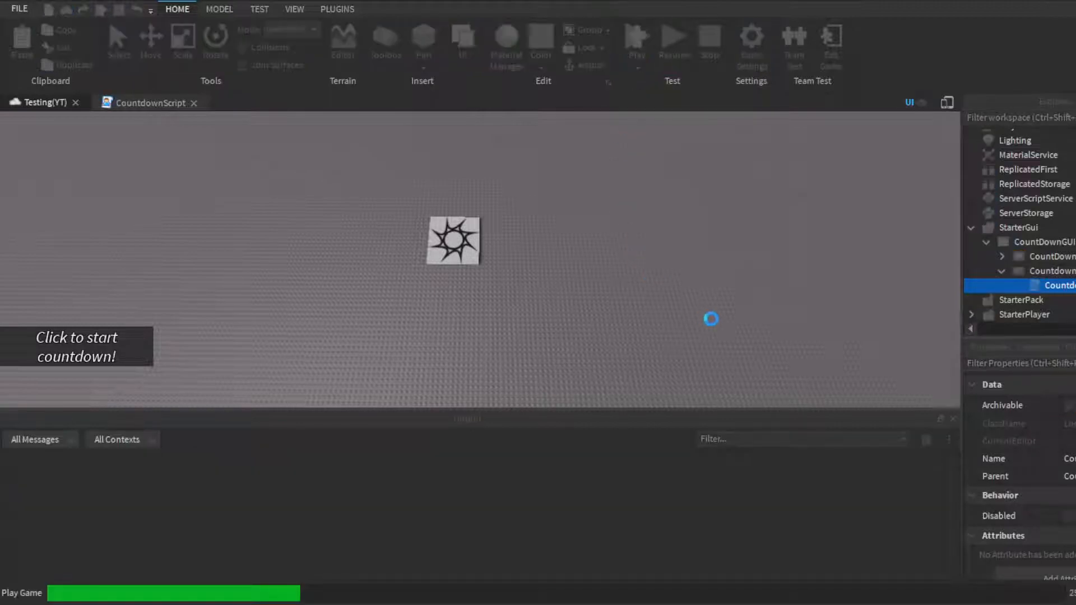
left_click(634, 40)
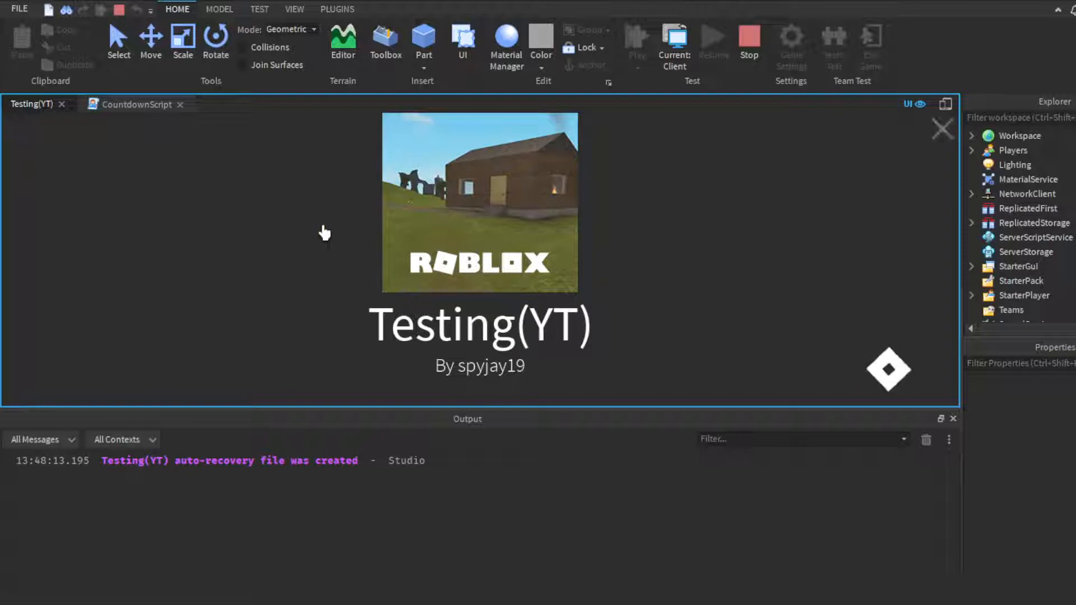
left_click(136, 104)
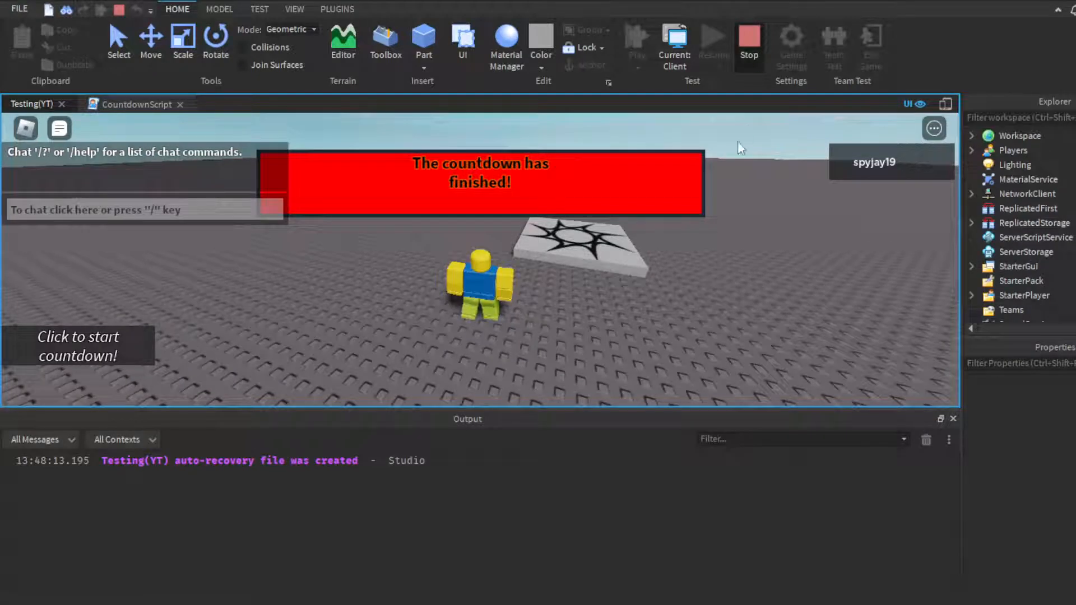
left_click(747, 39)
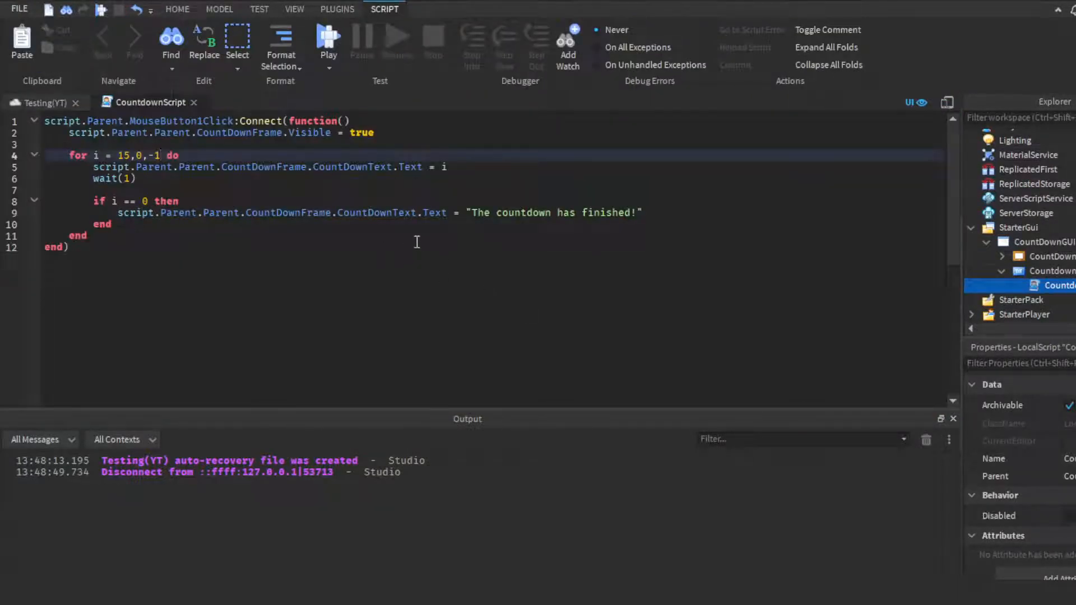